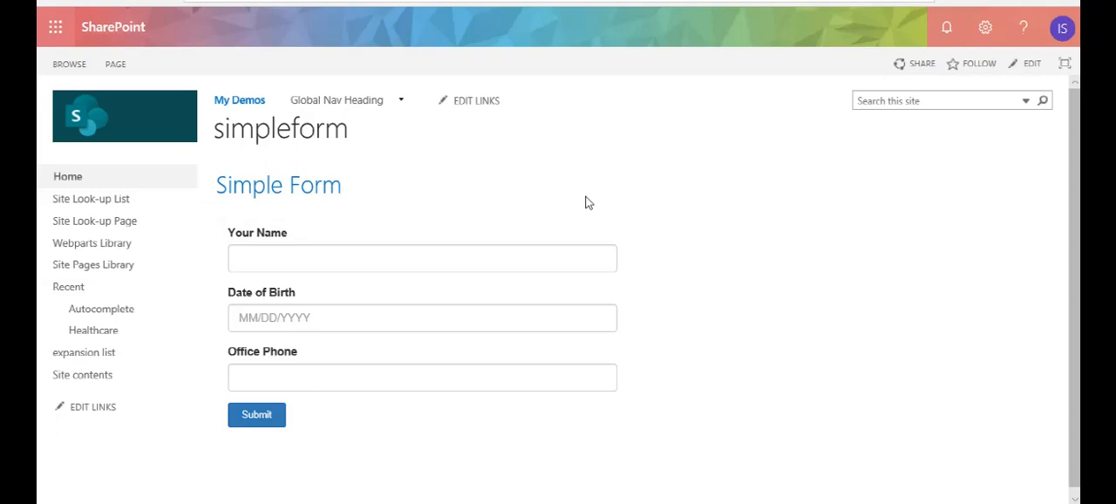
mouse_move(331, 290)
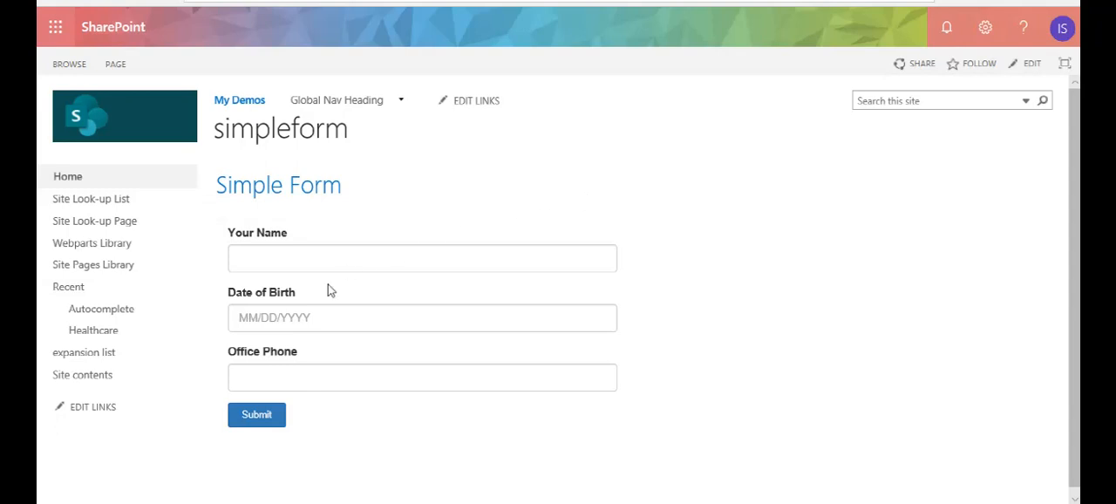
Step: Try entering a name in the Simple Form, then scroll the page
click(421, 258)
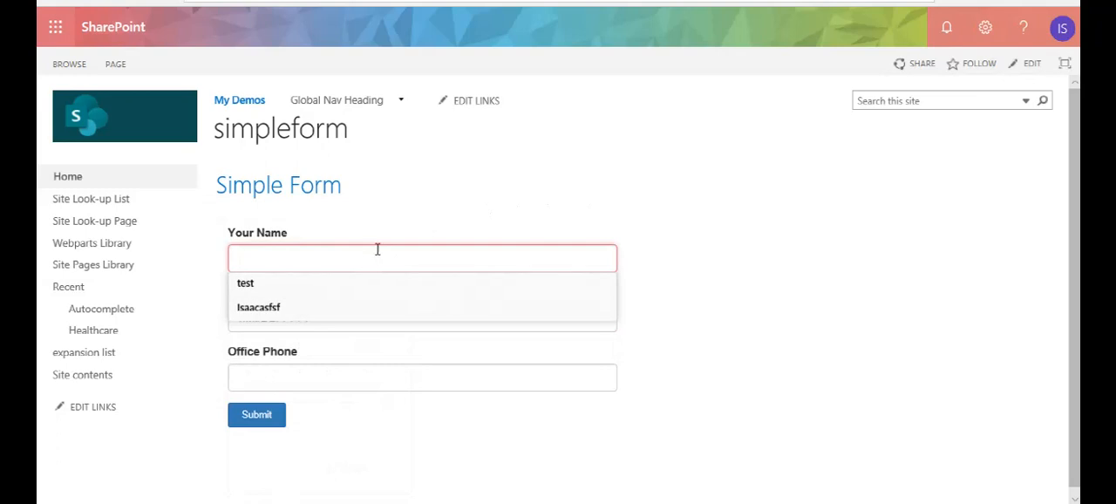
mouse_move(441, 169)
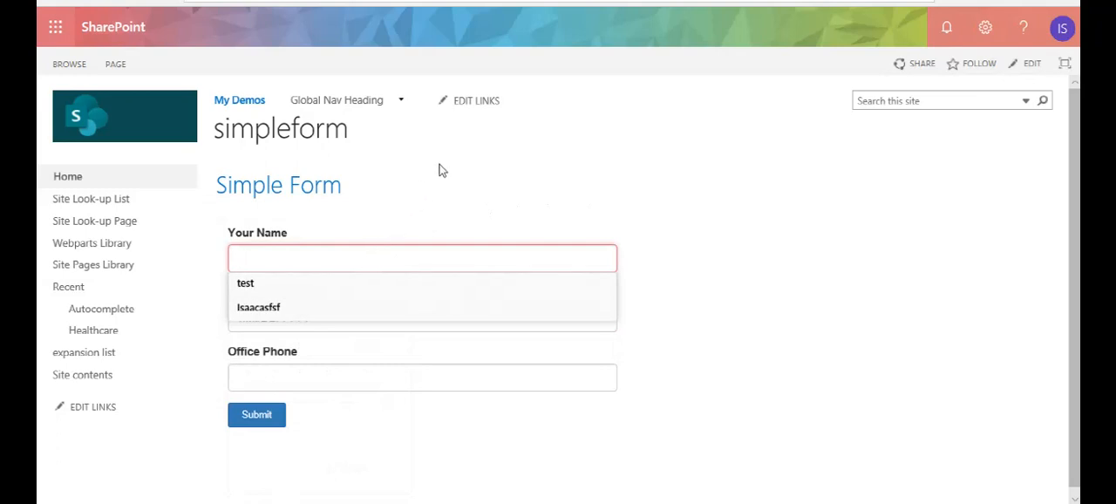
click(422, 258)
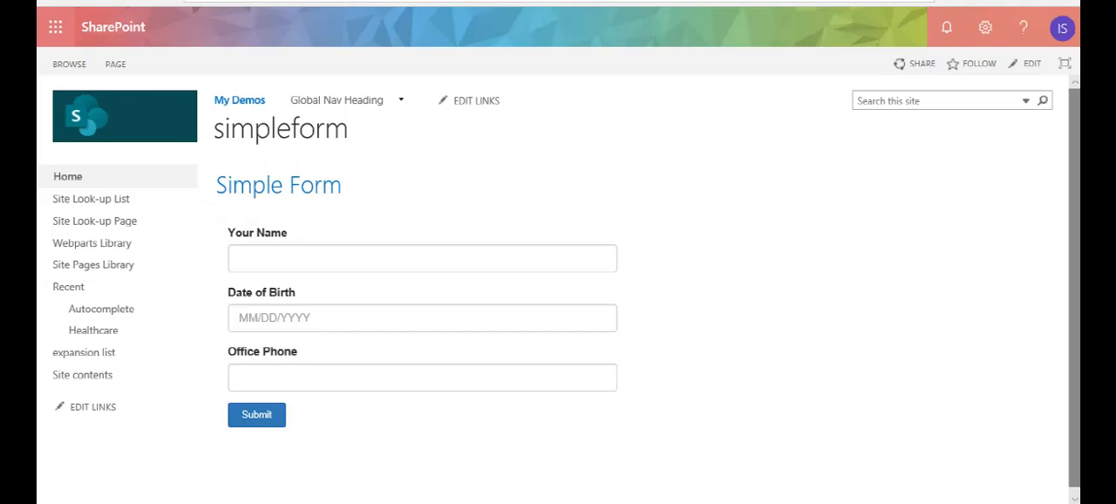
mouse_move(1045, 168)
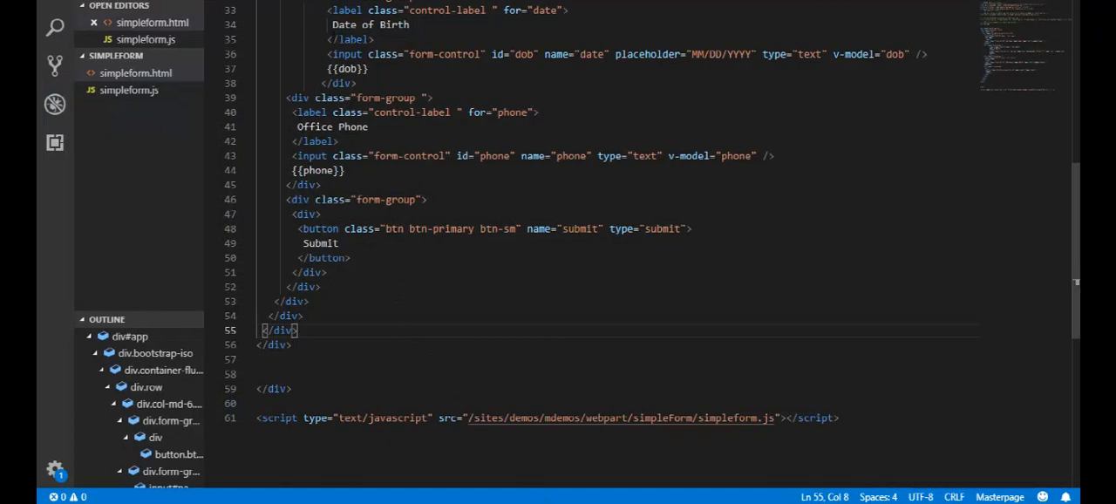
scroll(up, 3)
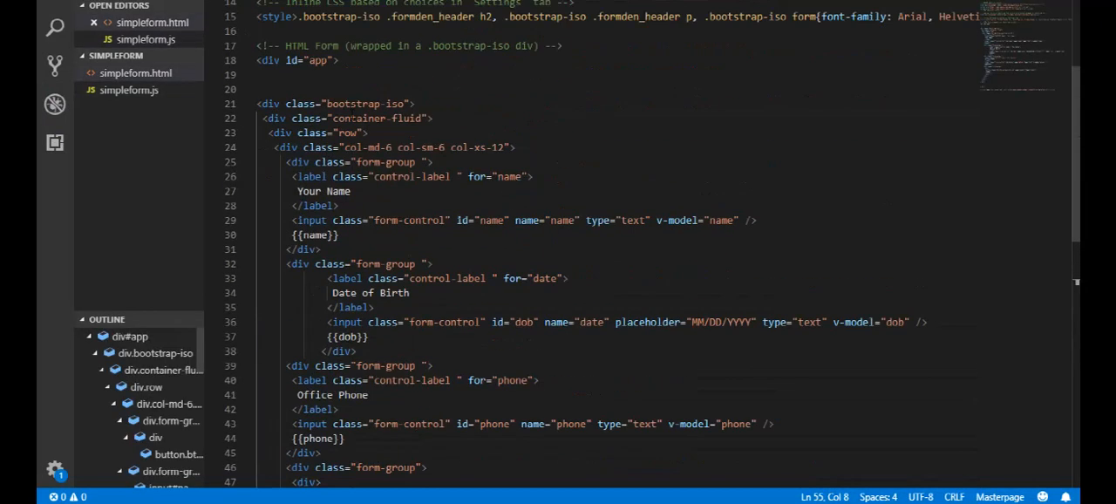
scroll(up, 3)
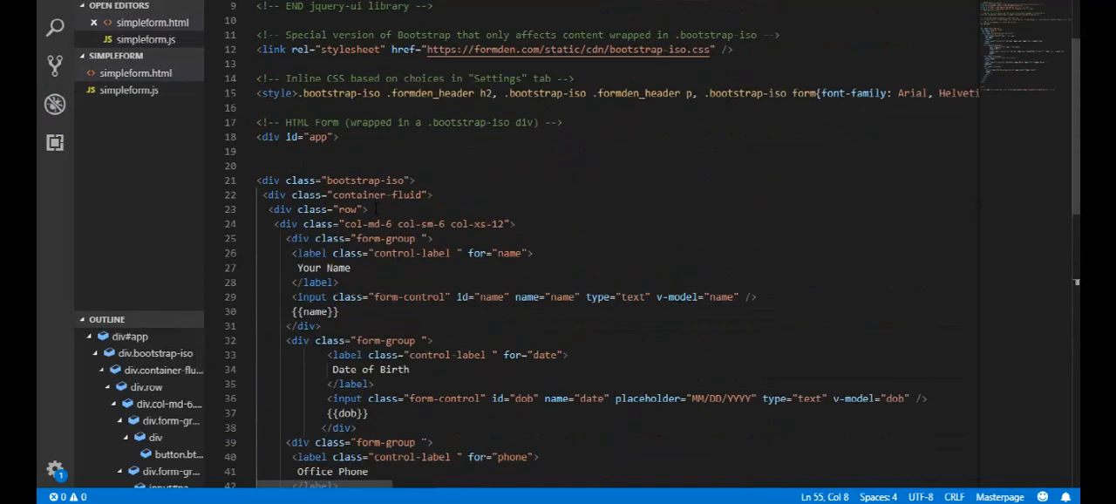
scroll(down, 3)
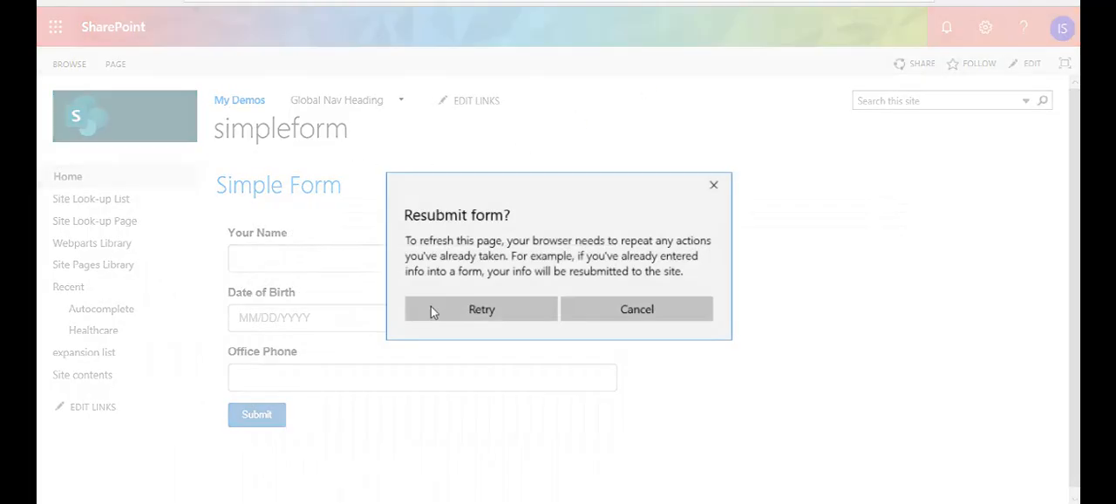
Step: Reload the form, pick a birth date, and type Office Phone 232asfasdf
click(481, 309)
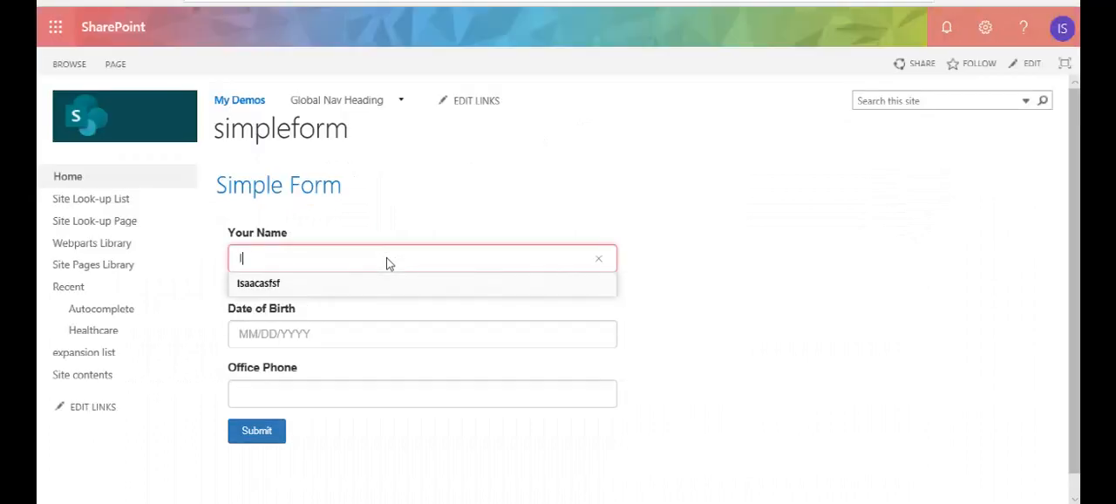
click(422, 333)
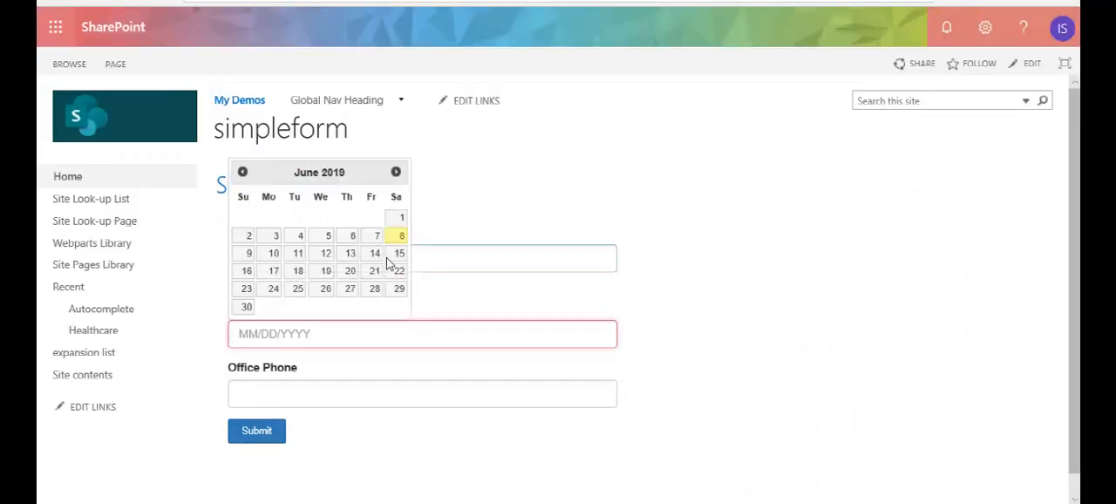
click(374, 289)
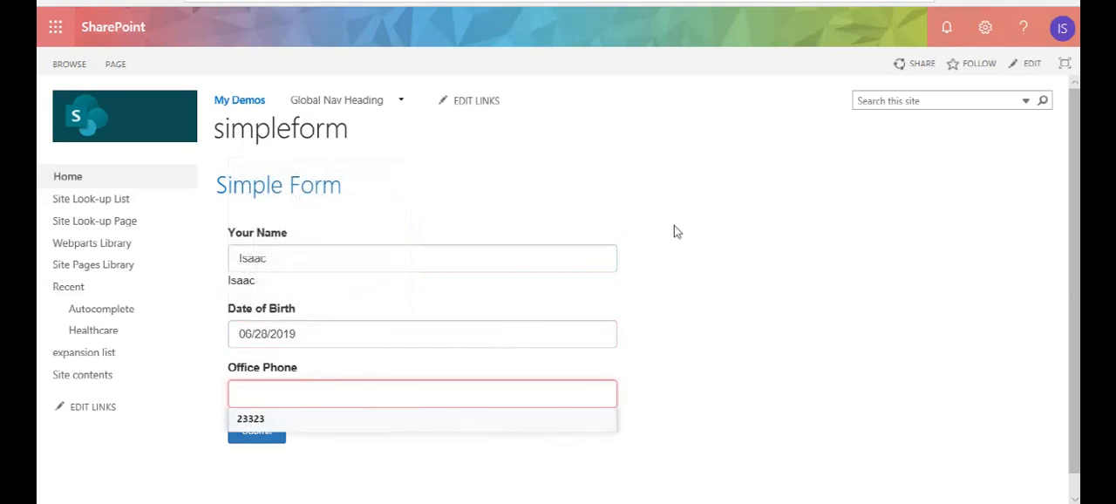
text(232)
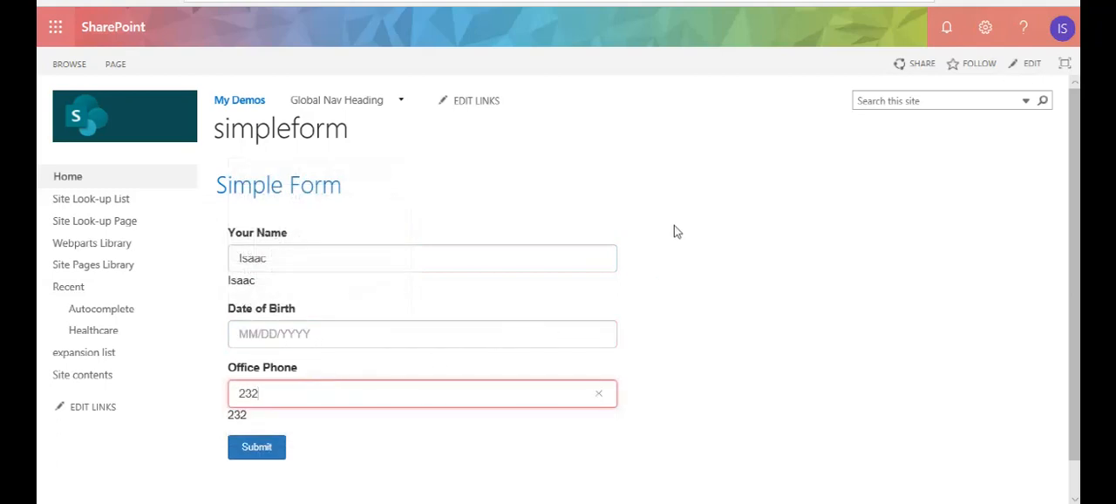
click(423, 334)
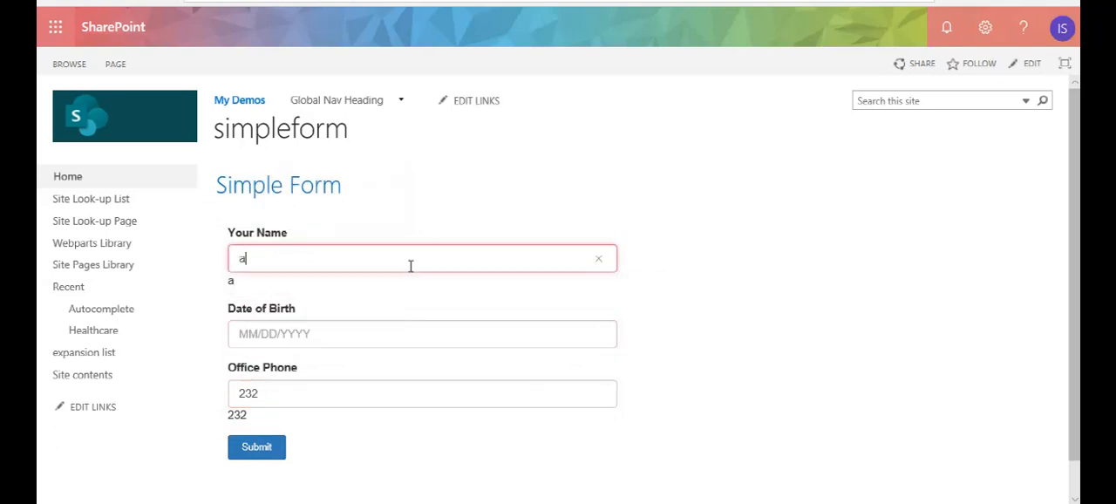
click(422, 334)
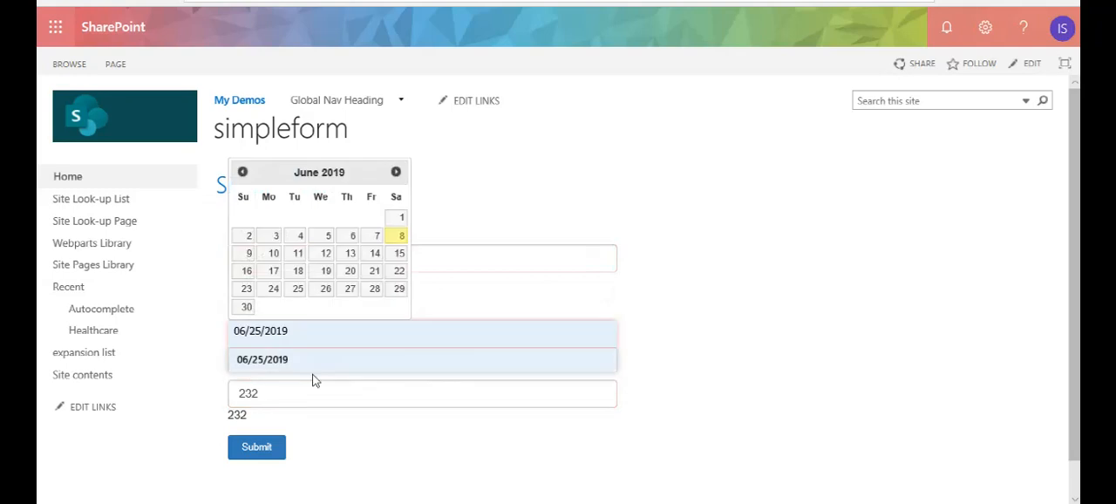
click(272, 289)
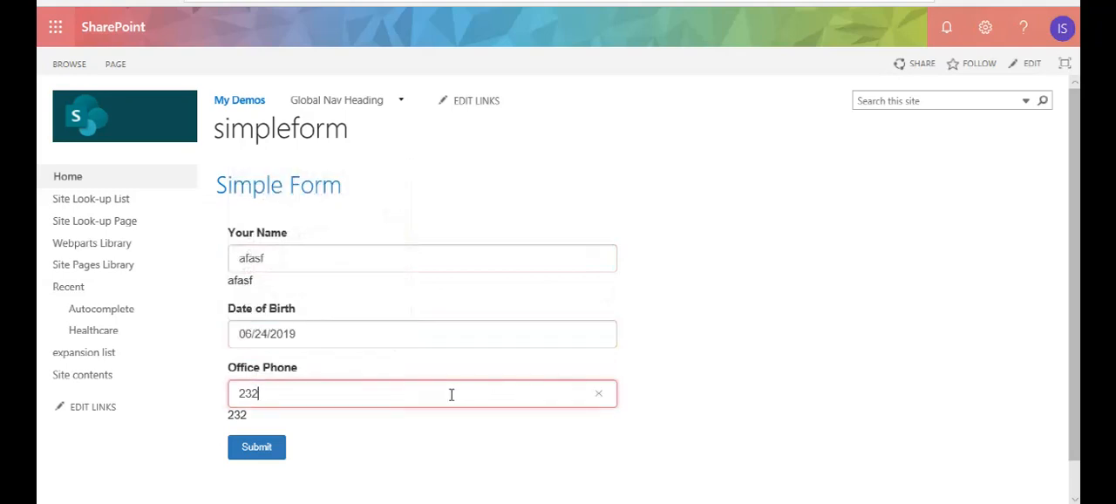
text(asfasdf)
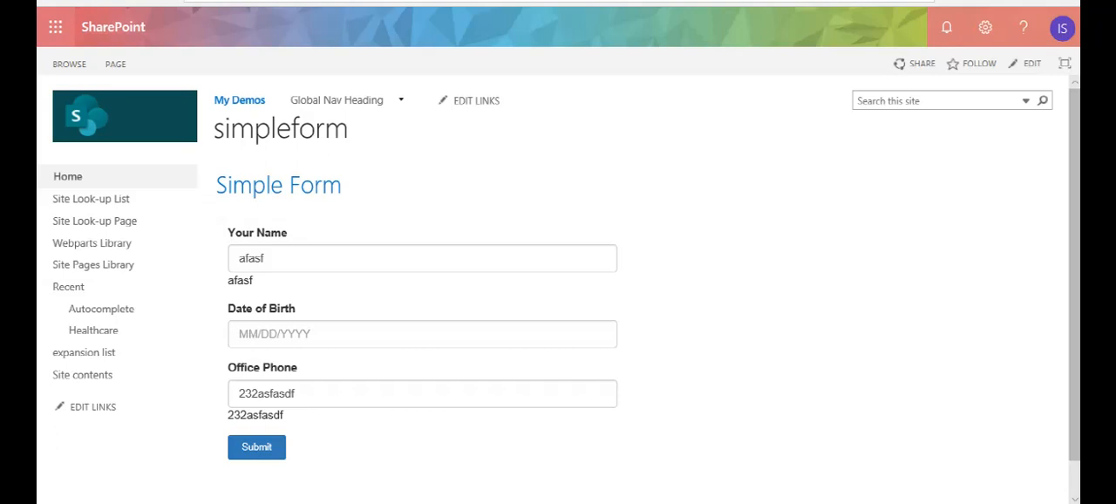
Step: Pick the 26th as Date of Birth, then return to the Office Phone field
click(422, 335)
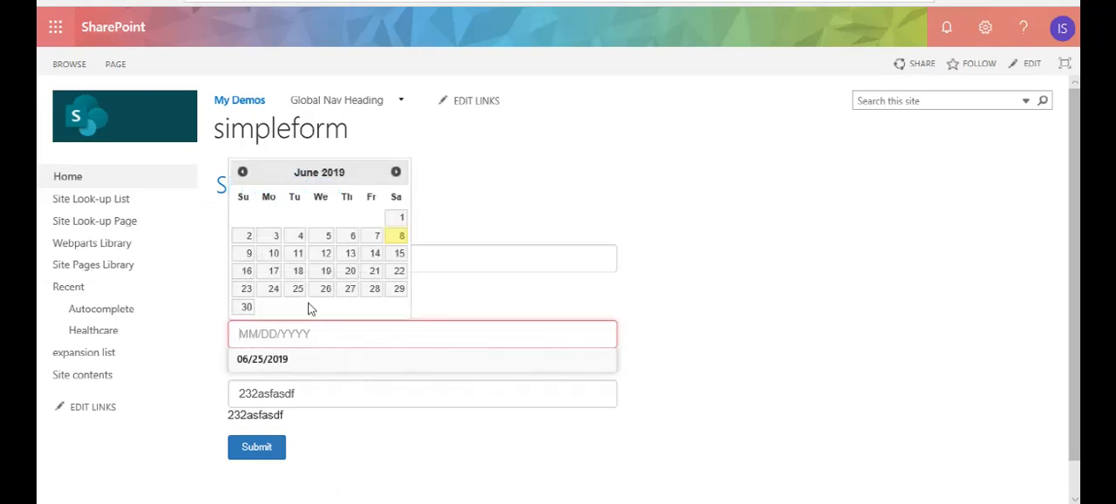
click(324, 289)
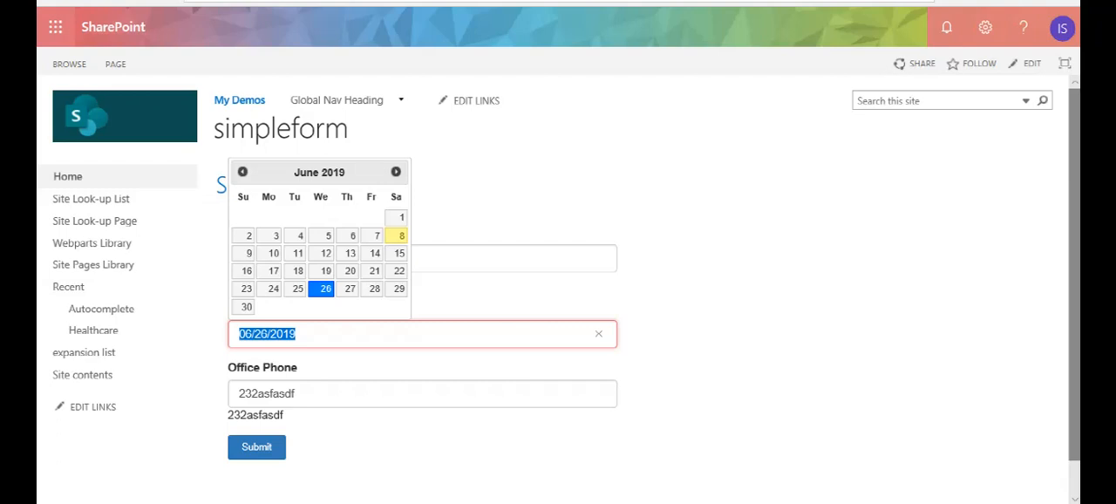
mouse_move(341, 289)
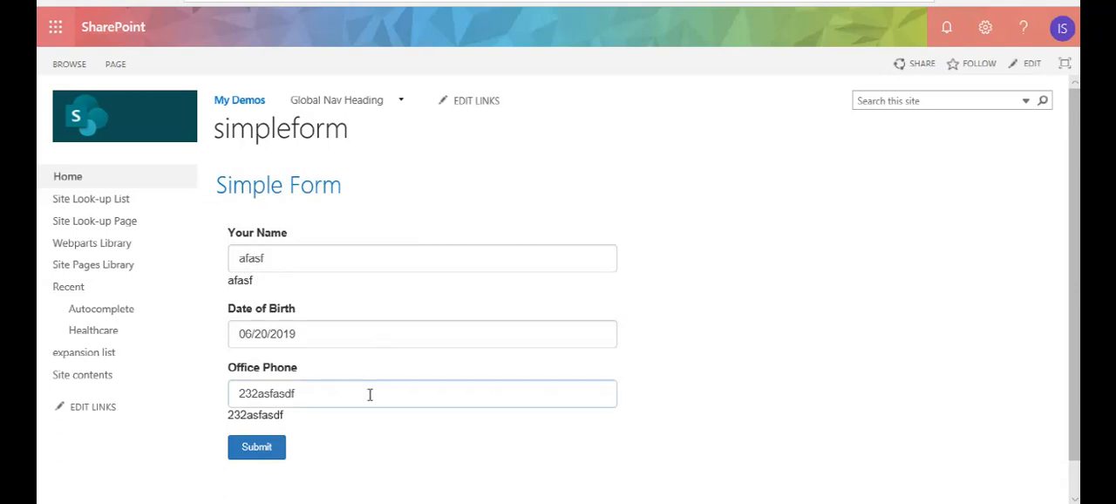
click(393, 394)
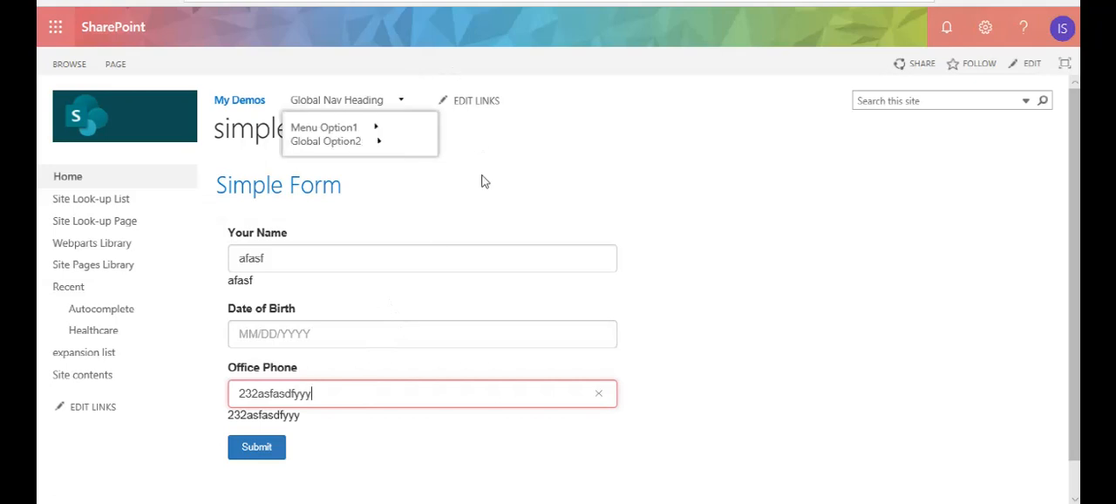
click(421, 334)
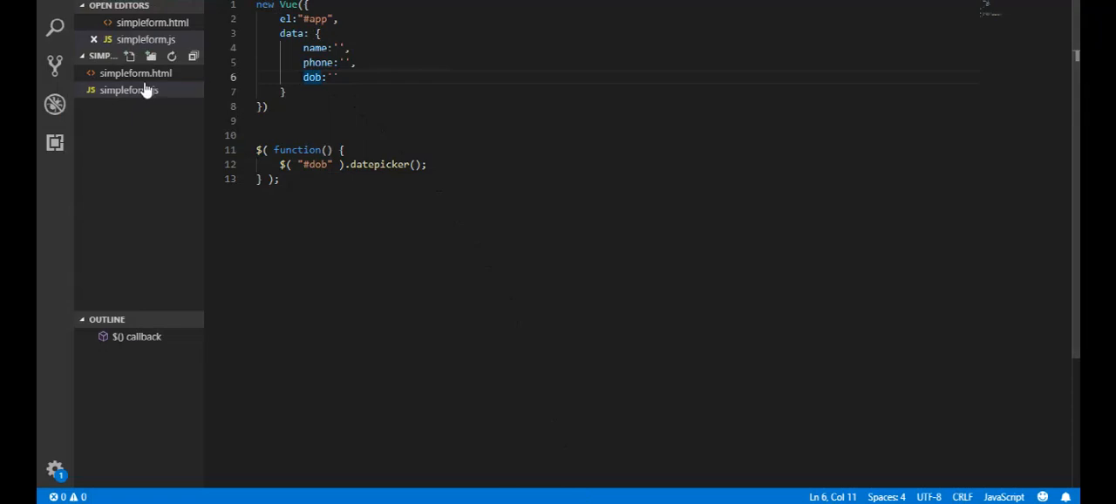
click(135, 72)
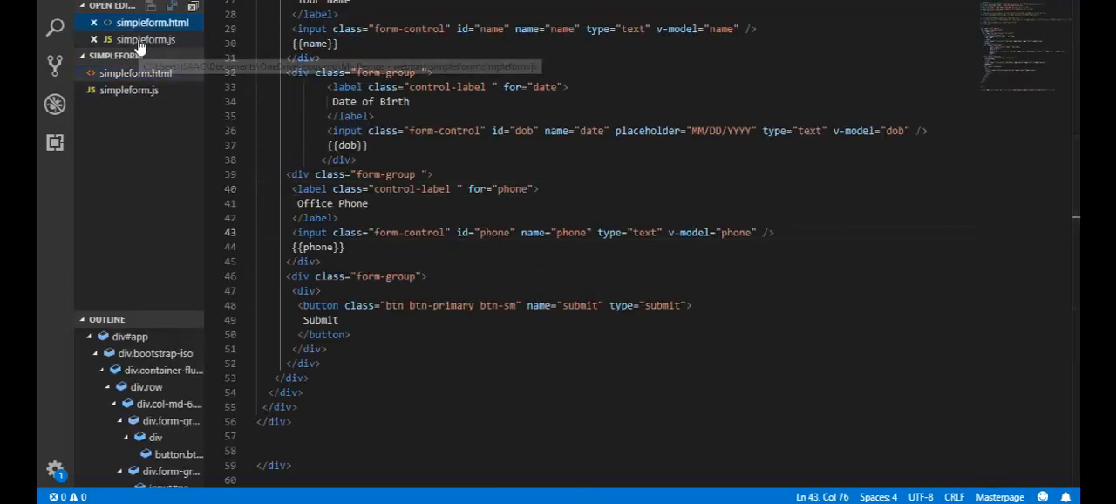
click(128, 90)
text(dob:)
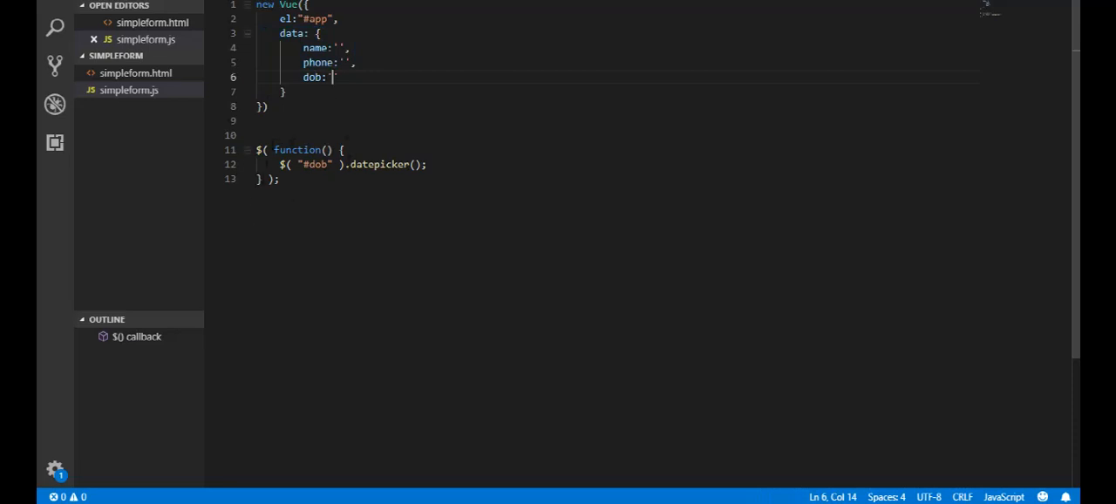
text('')
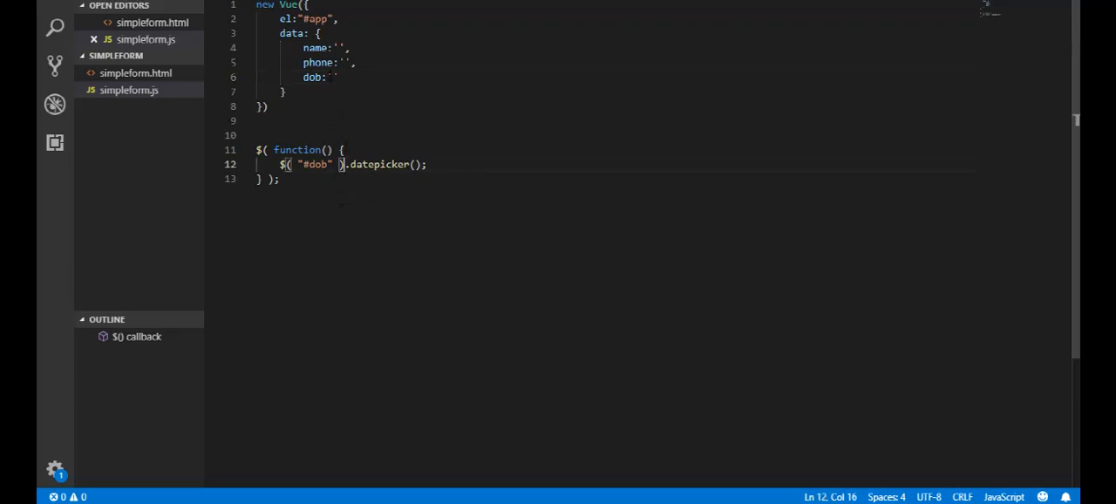
click(336, 77)
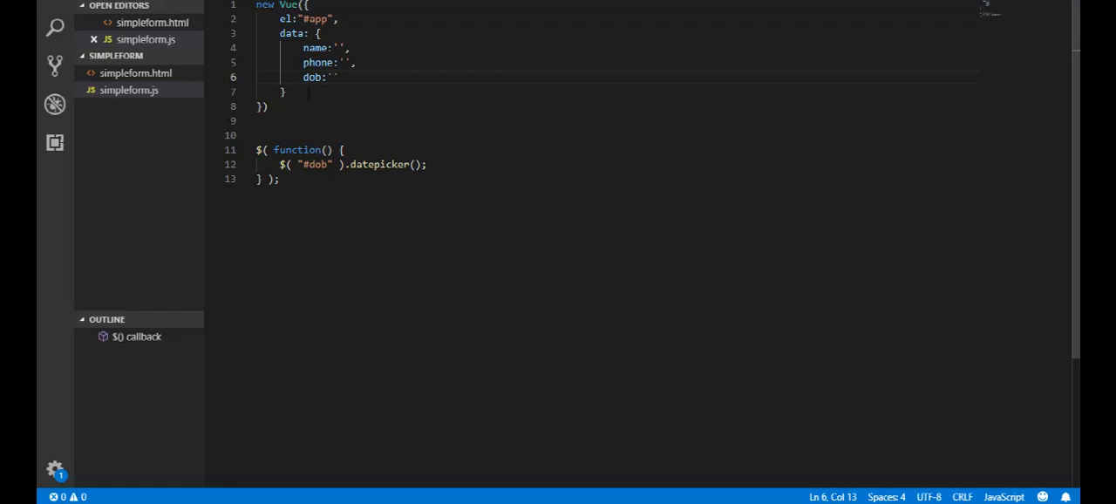
Step: Add a methods block and an empty mounted(){} hook to the Vue instance
text(,)
text(me)
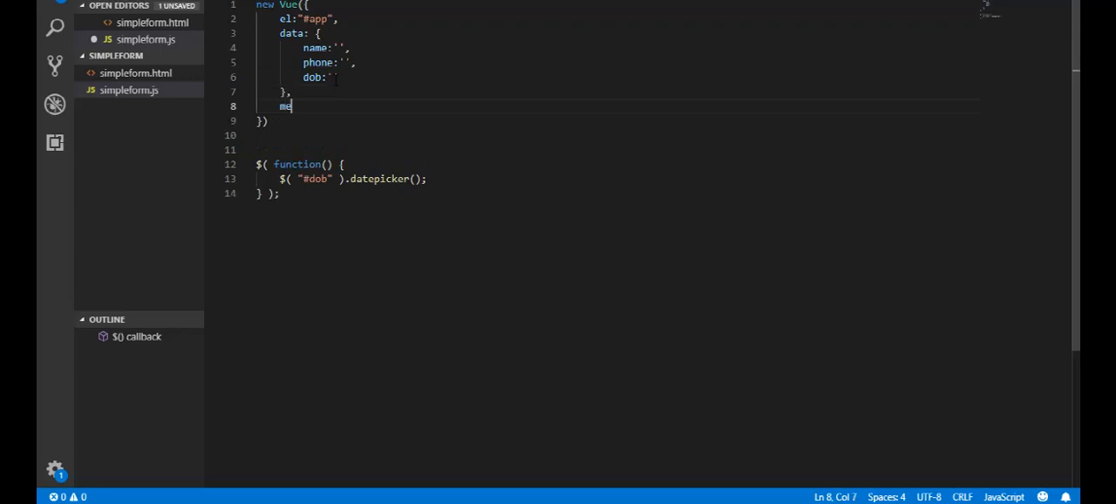
text(thods:)
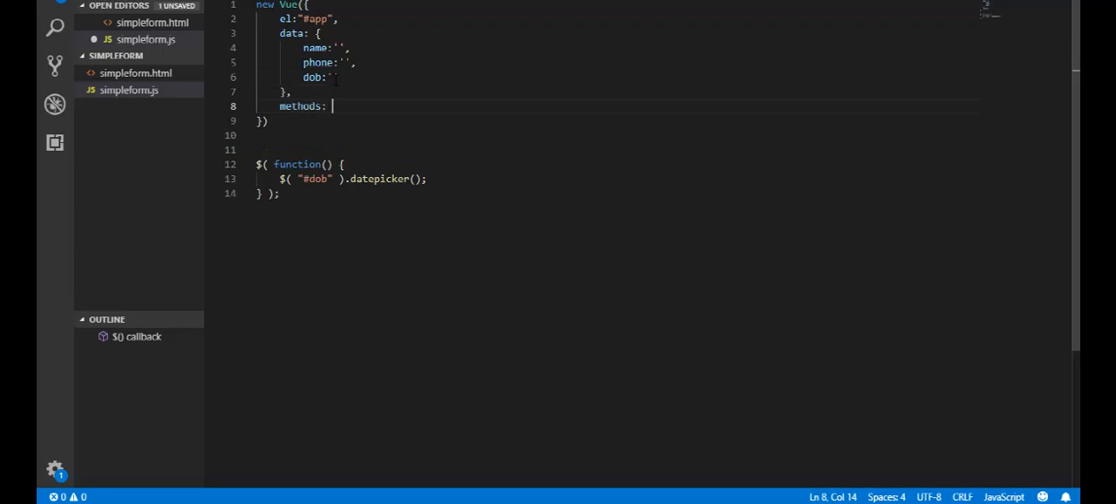
text({)
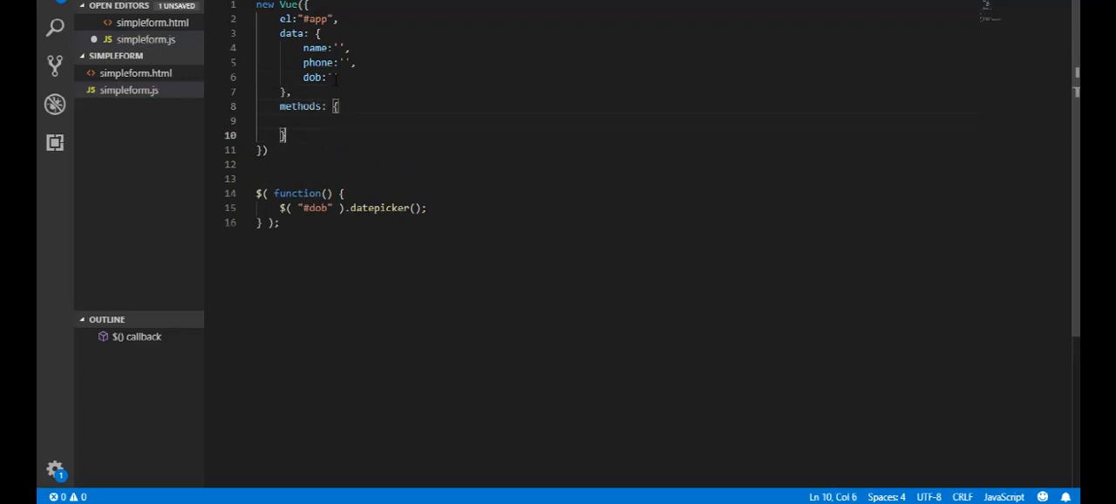
key(enter)
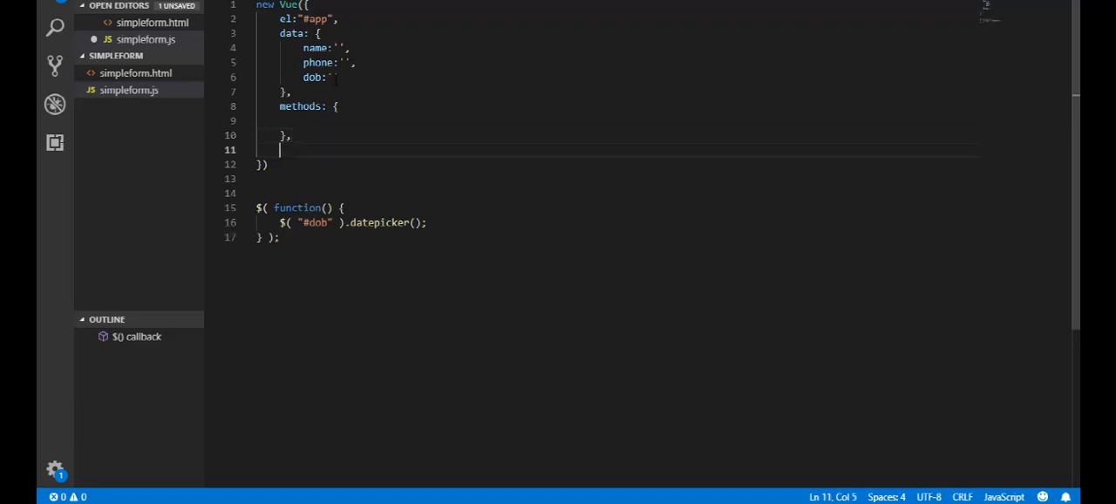
text(mounted)
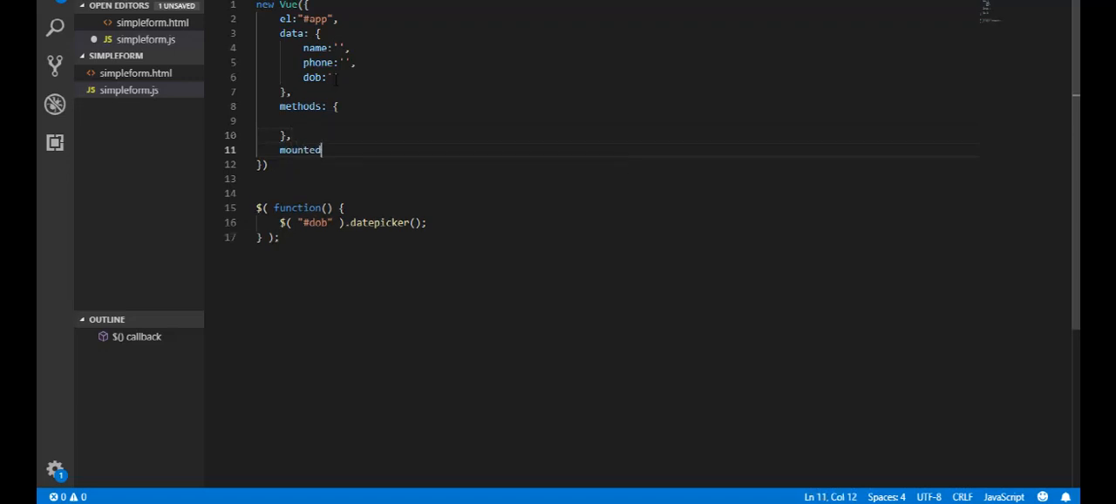
text(())
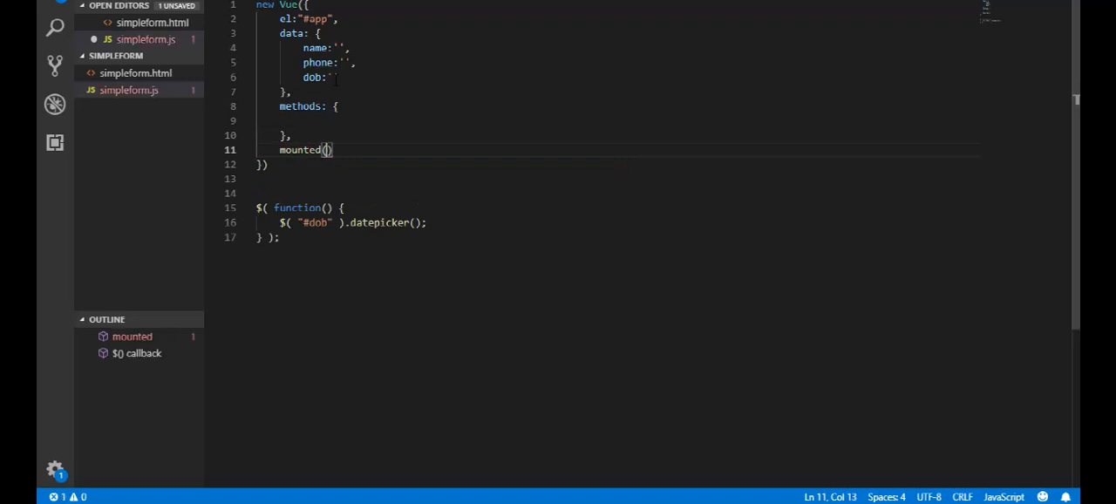
text({})
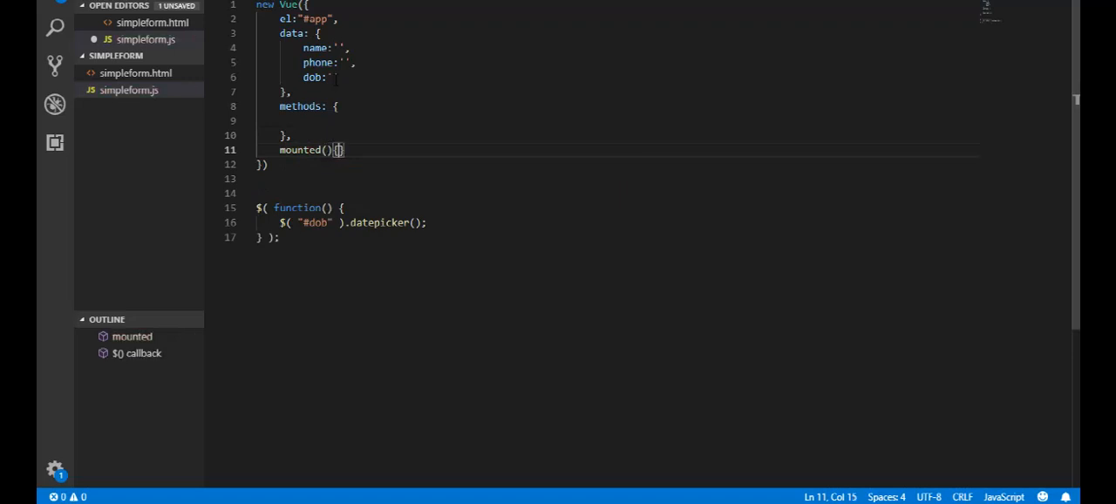
key(Enter)
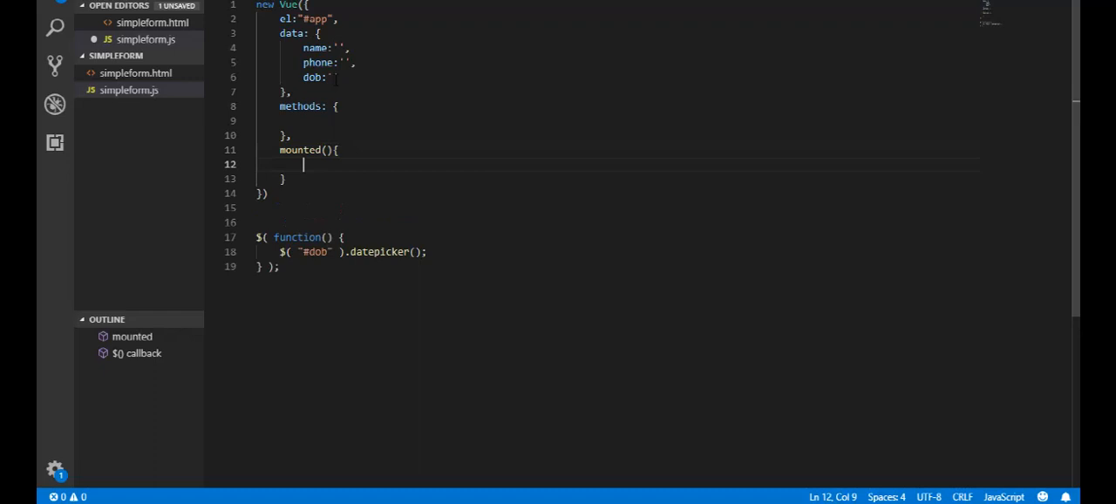
Step: Inside mounted, attach $("#dob").datepicker with onSelect: this.setDobValue, and select that reference
text($())
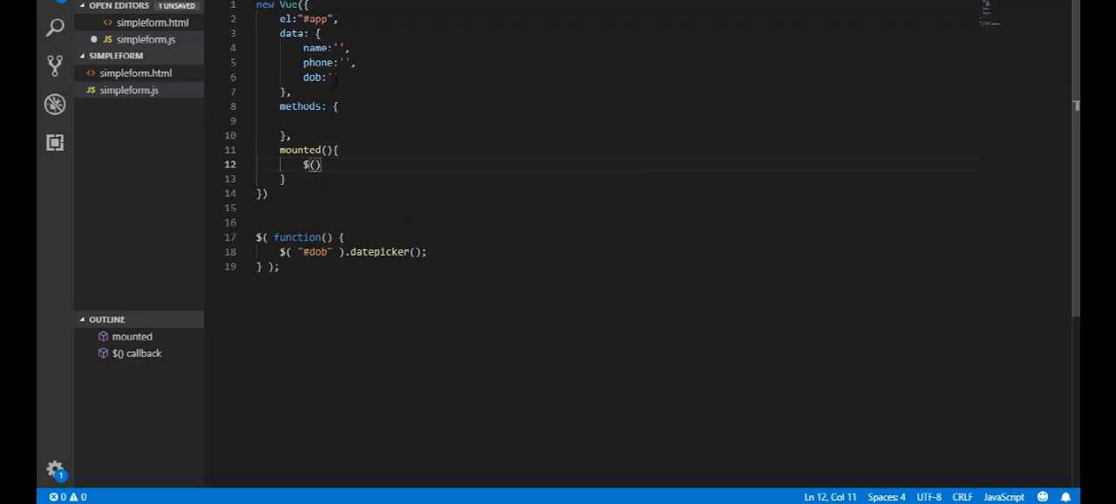
text("#)
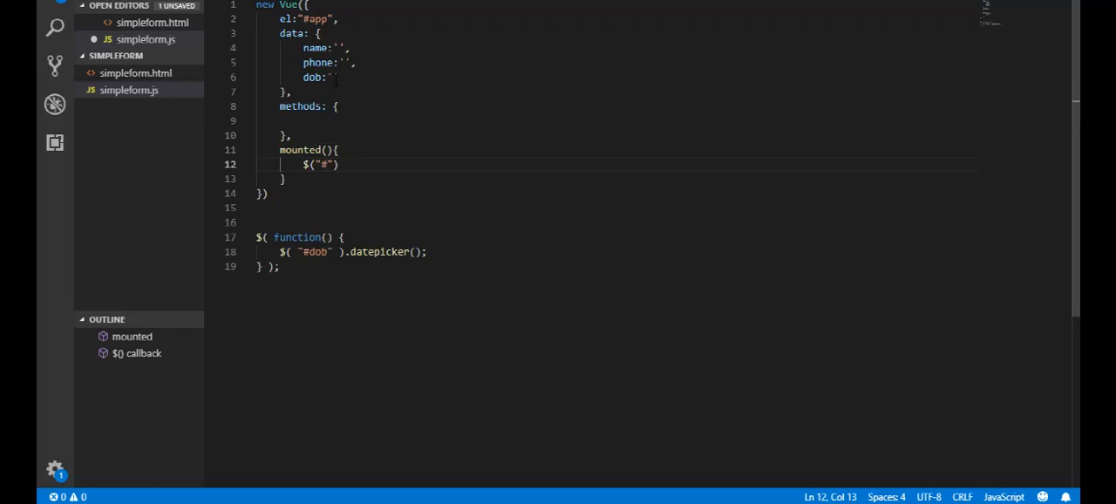
text(dob)
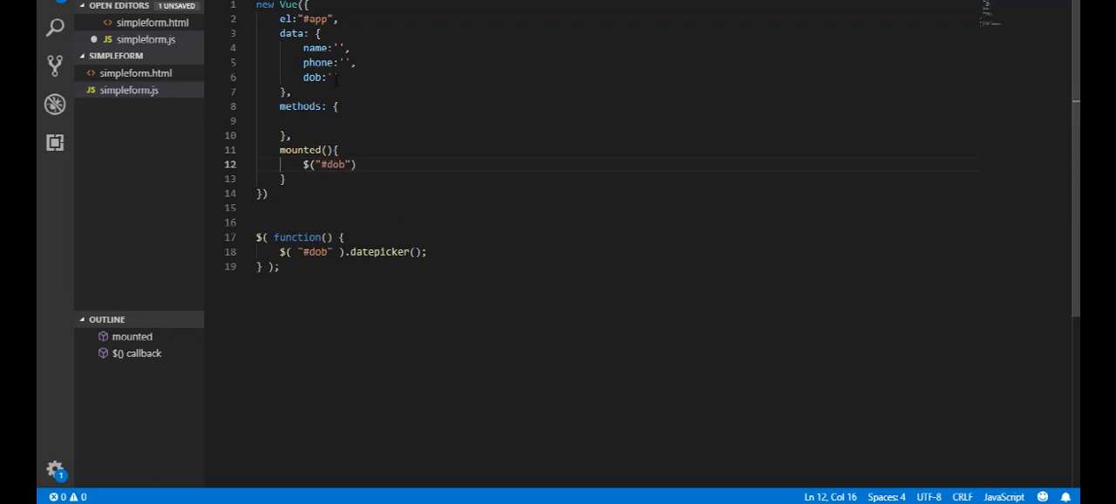
text(.datepicker)
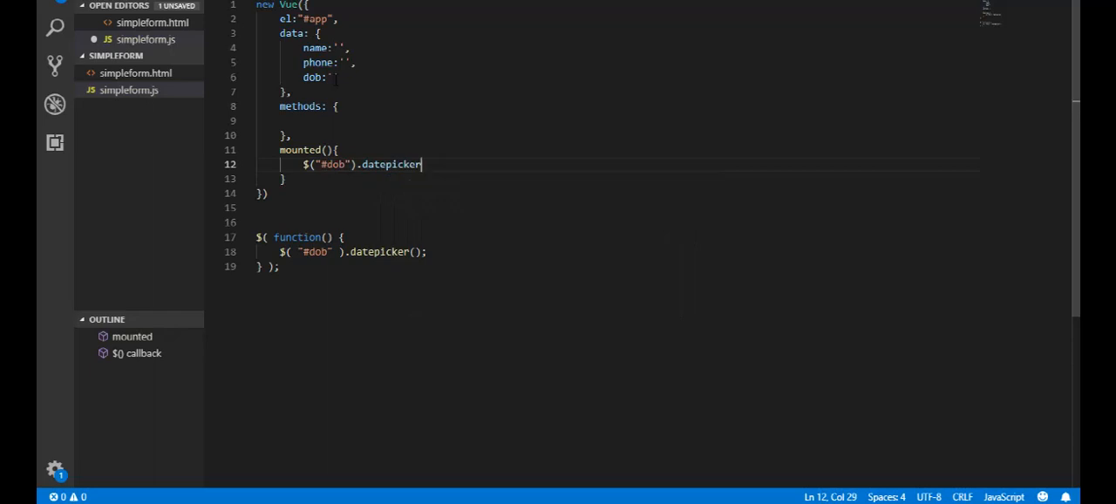
text(({)
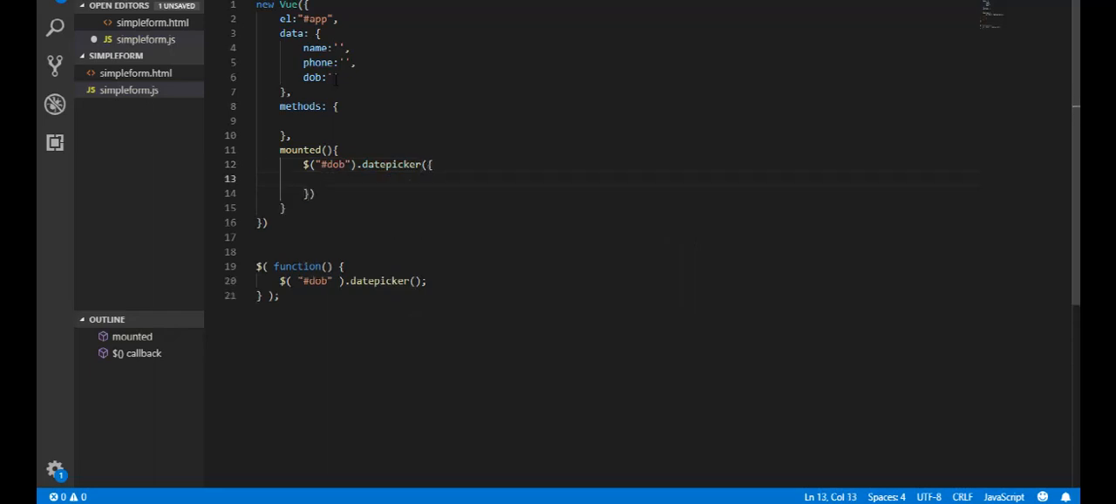
text(onSelect)
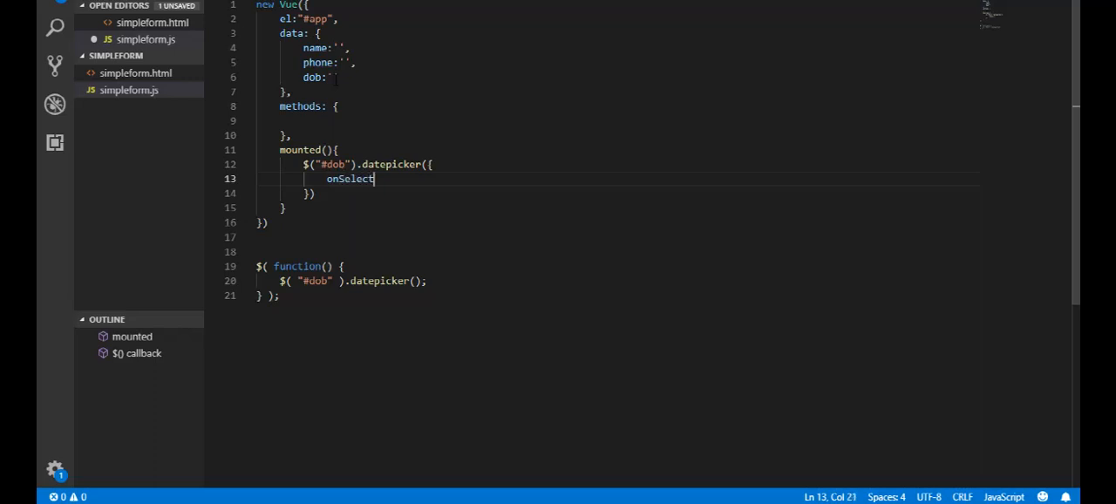
text(: t)
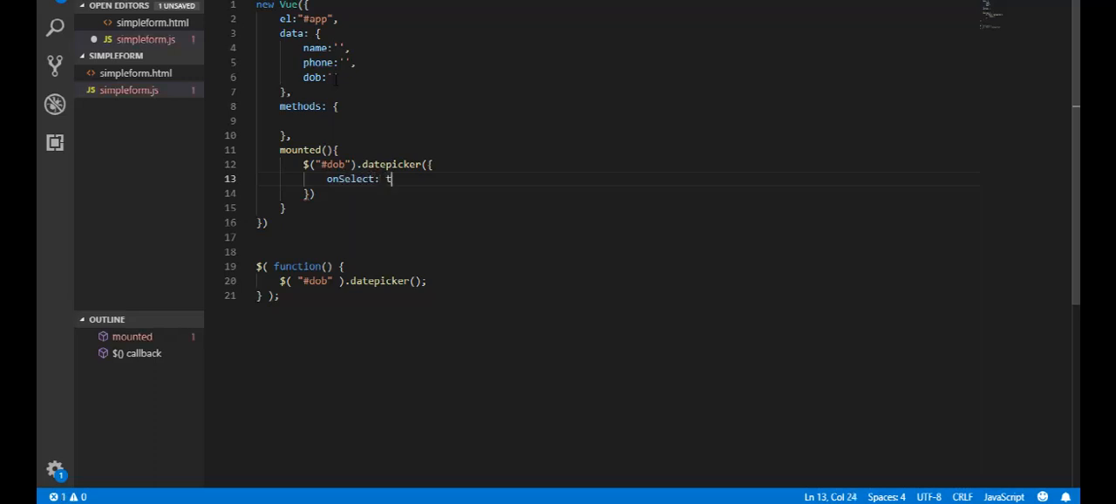
text(his.setD)
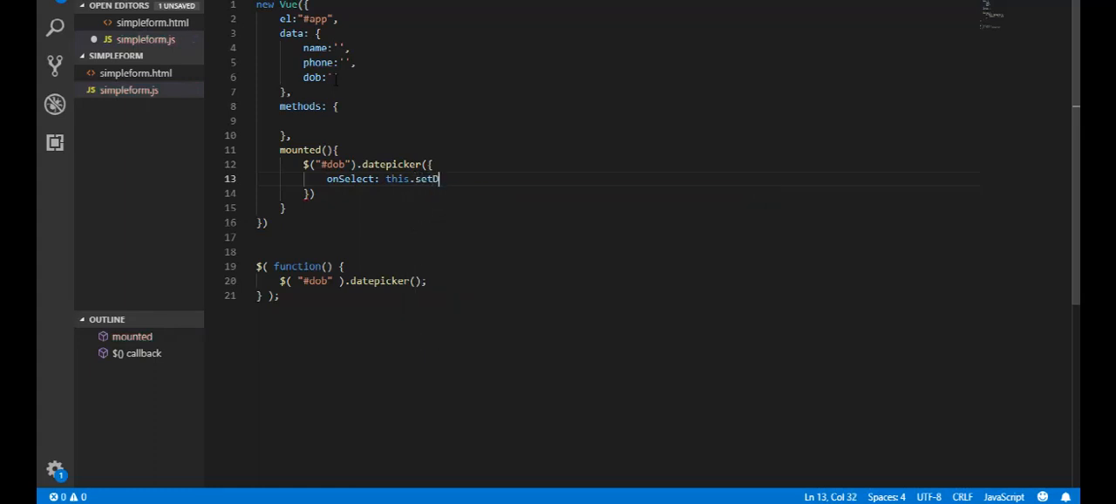
text(obValue)
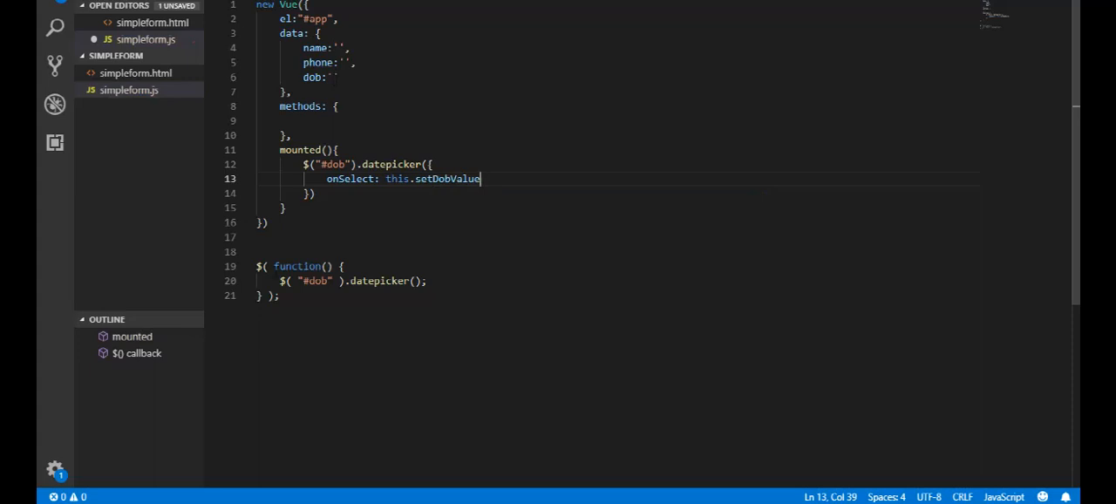
drag(479, 178, 386, 179)
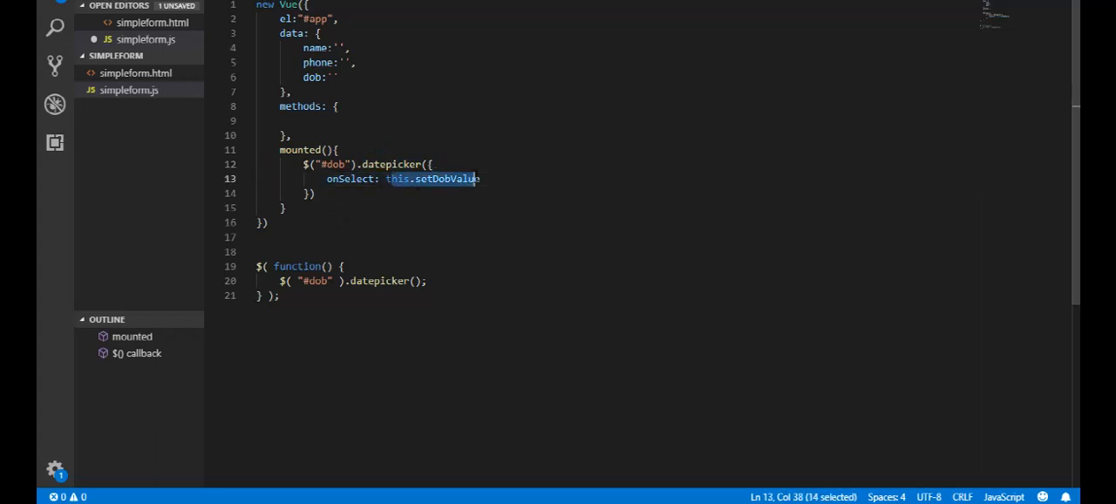
right_click(445, 179)
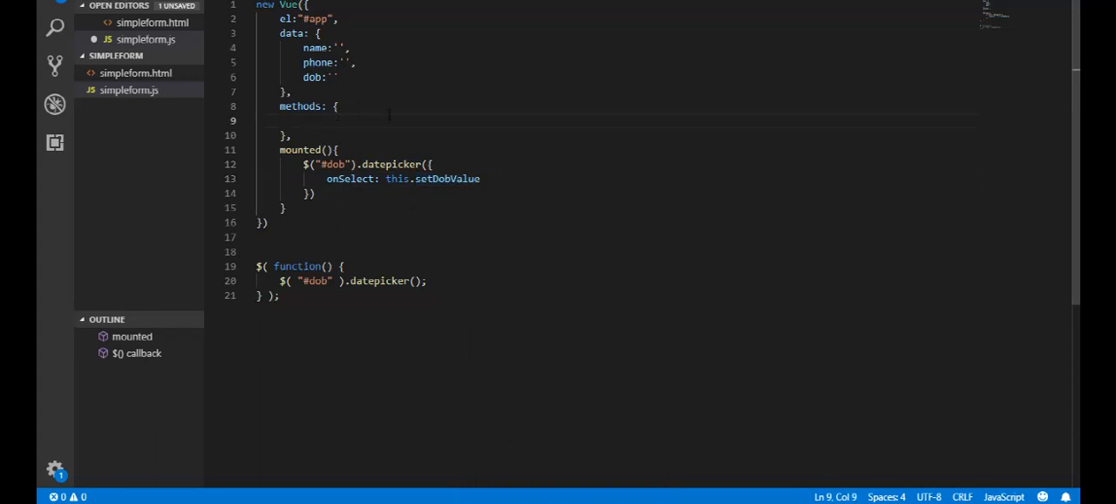
Step: Define setDobValue(value) assigning value to this.dob, and save simpleform.js
text(setDobValue)
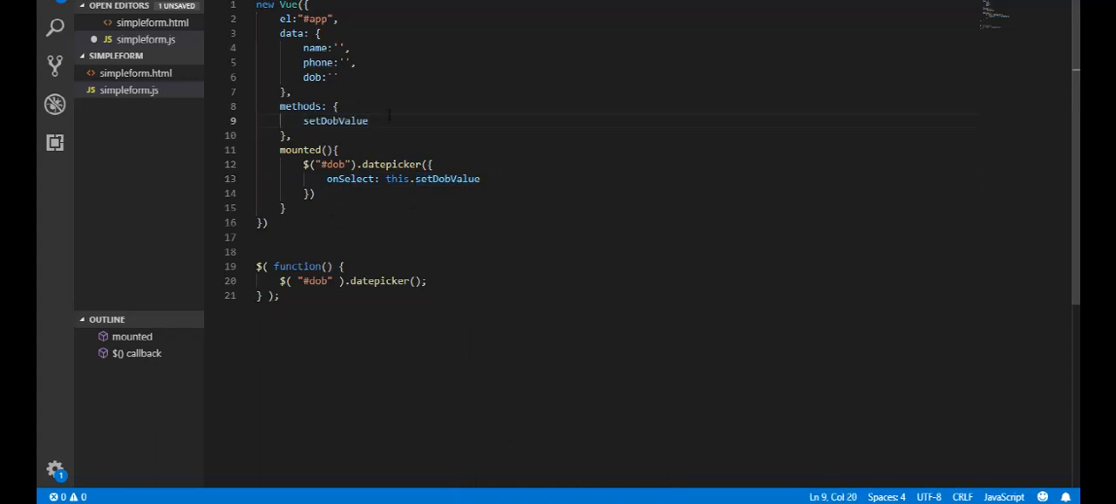
text(())
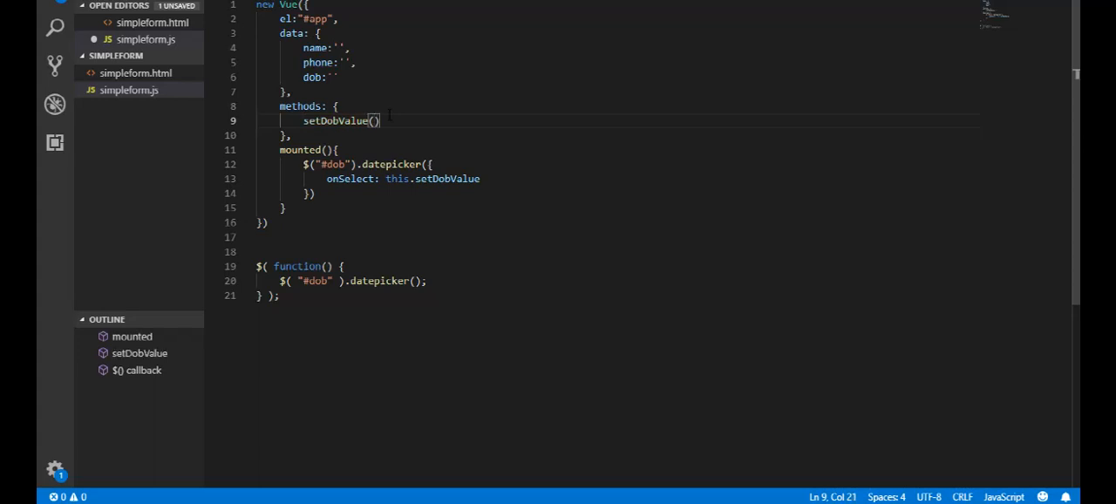
text(value)
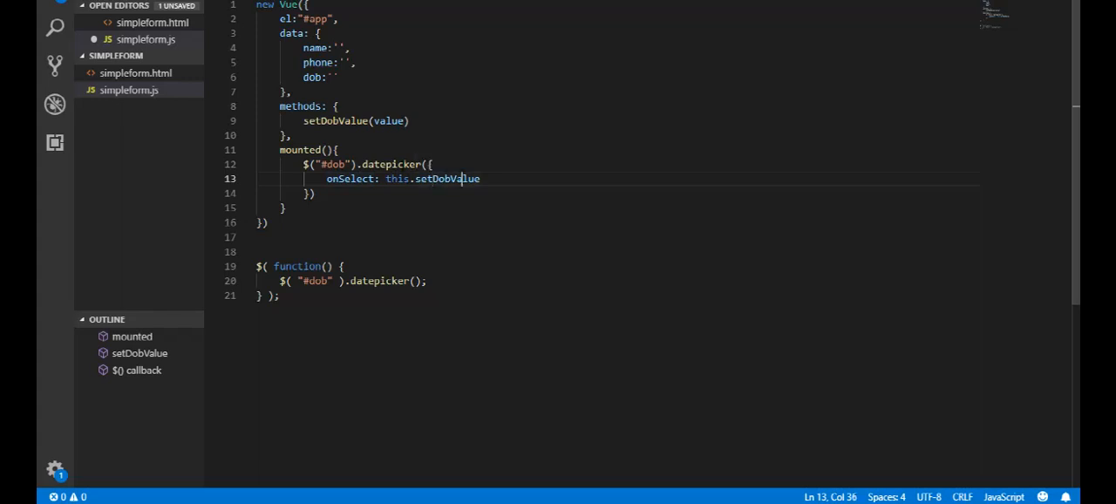
click(410, 121)
text({)
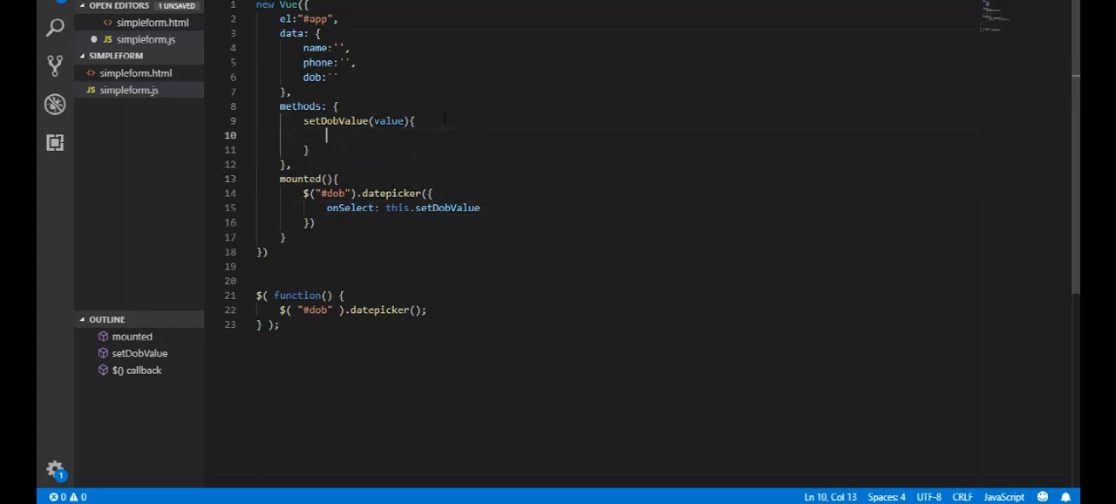
text(thi)
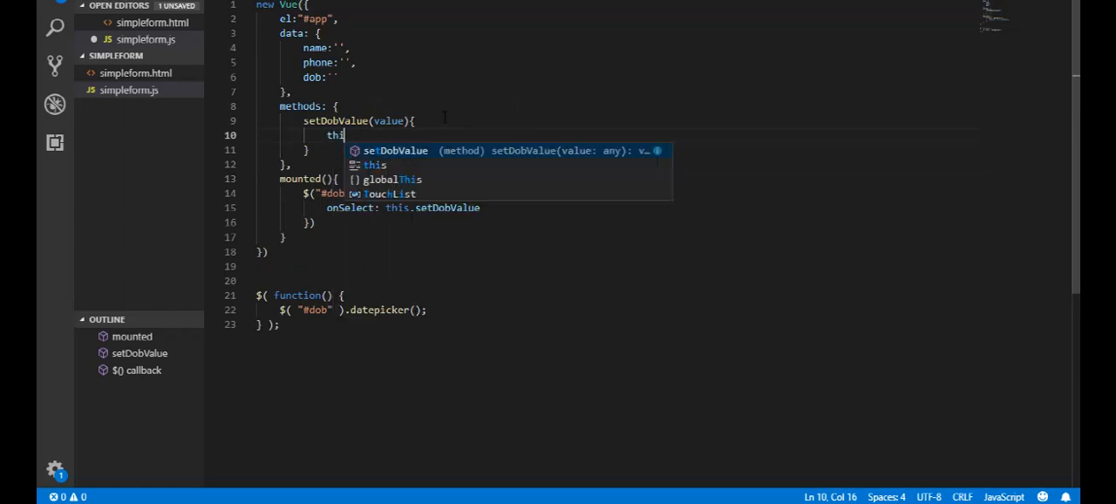
text(.)
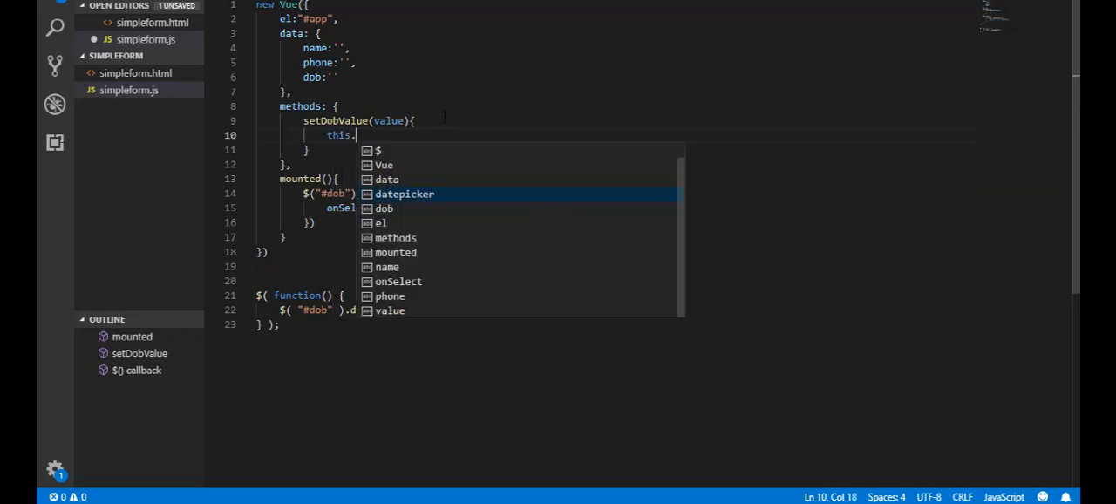
text(dob =)
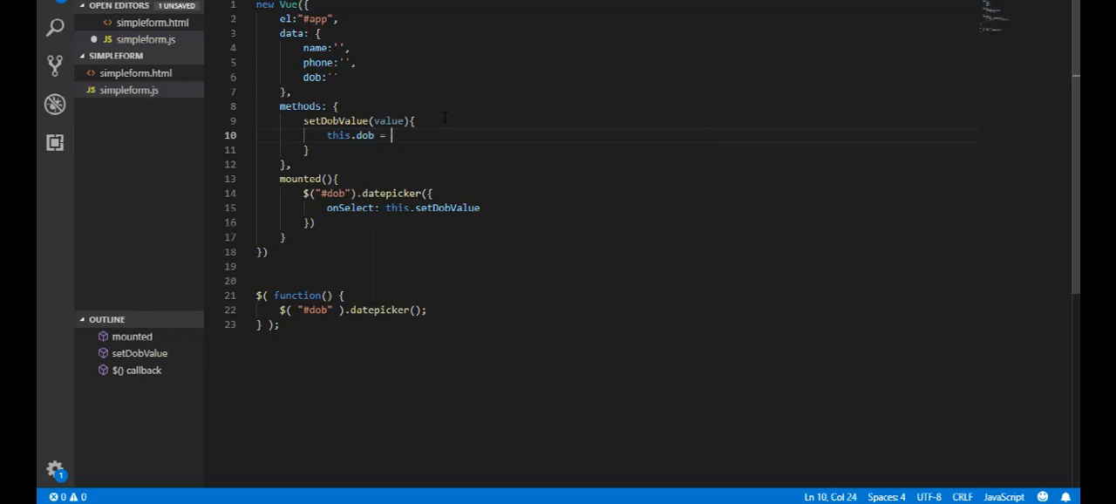
text(value;)
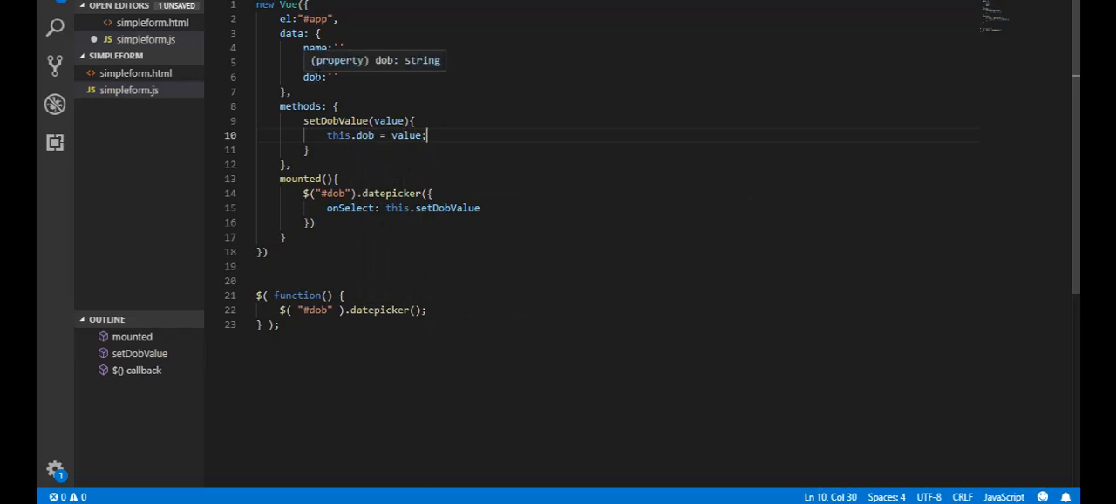
text(phone:'',)
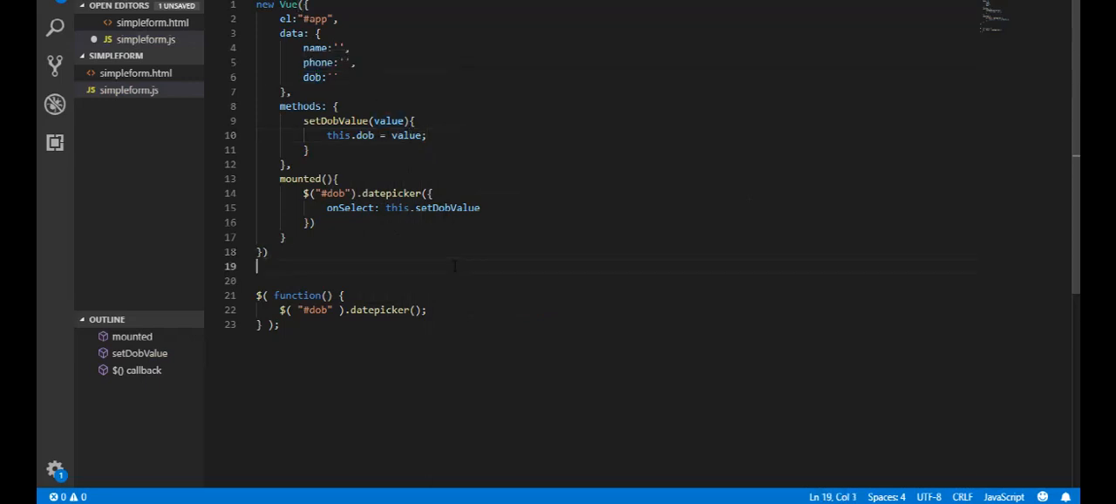
key(ctrl+s)
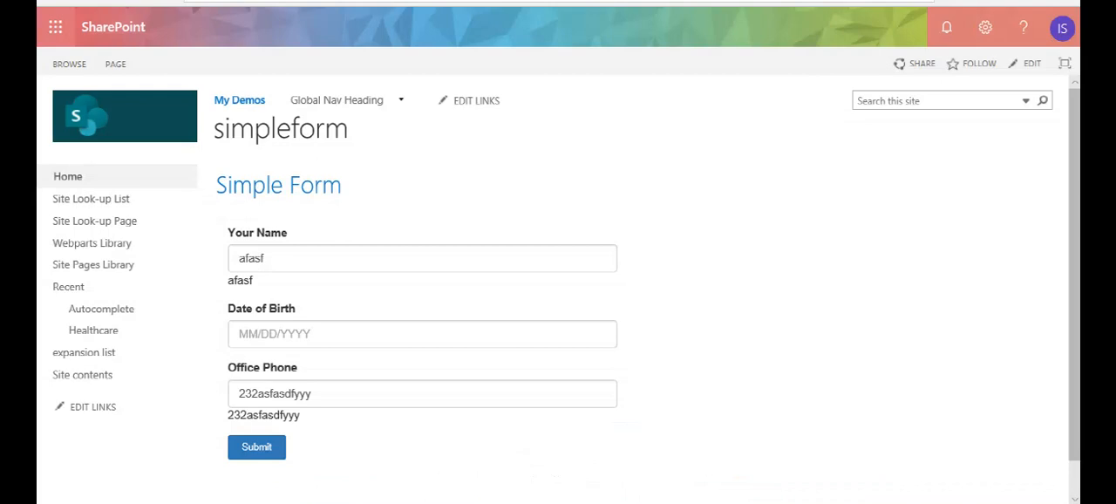
Step: Reload the form, cancel the resubmit prompt, and fill in name, birth date and phone
key(F5)
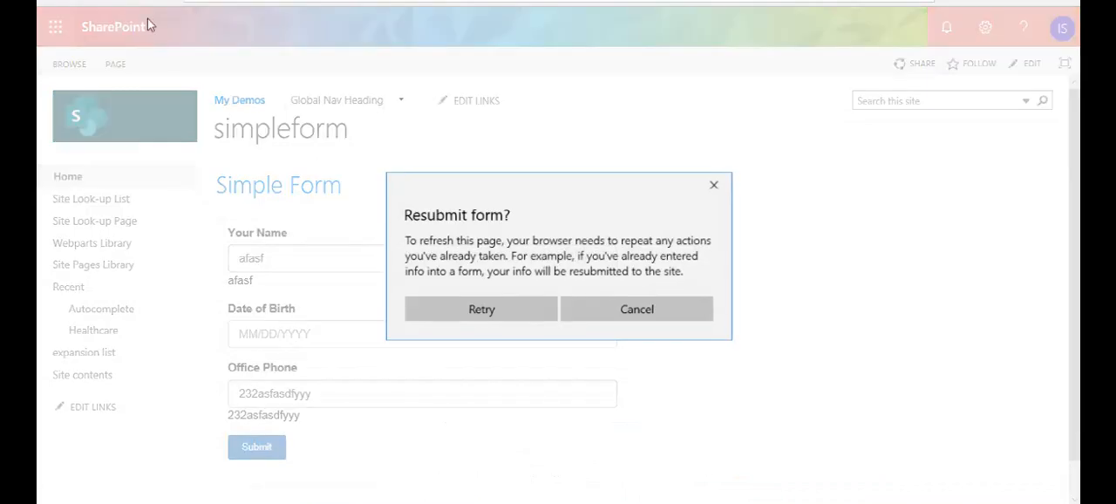
click(637, 308)
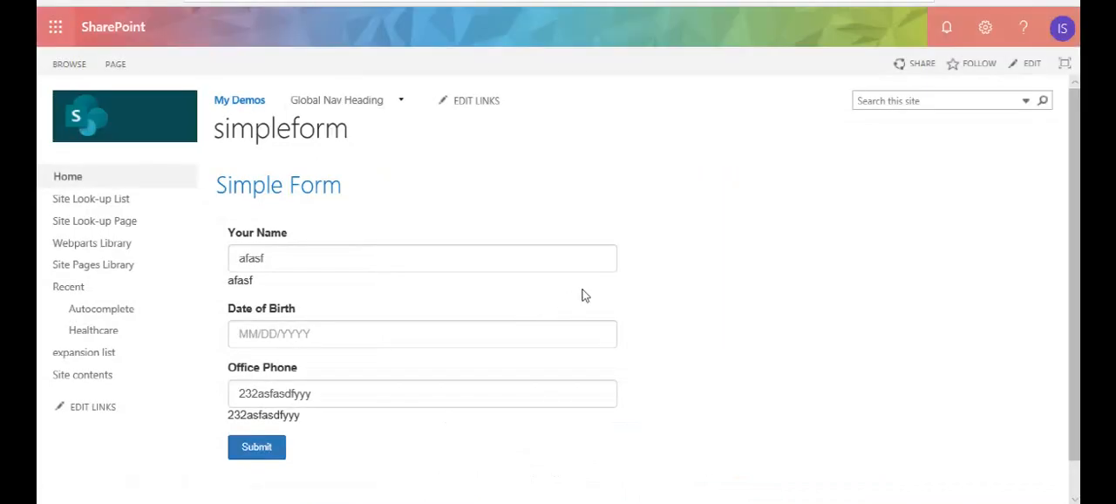
click(256, 447)
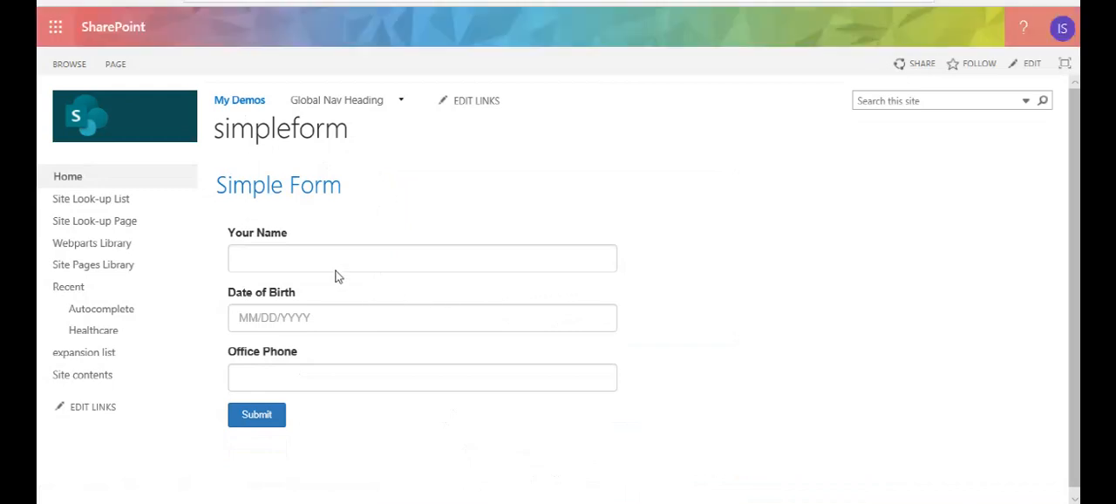
text(ls)
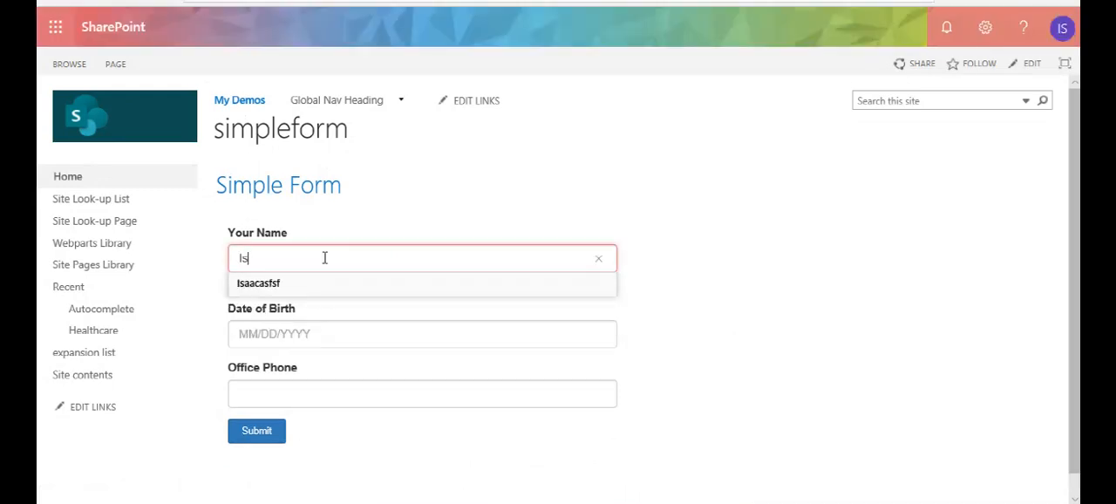
click(422, 334)
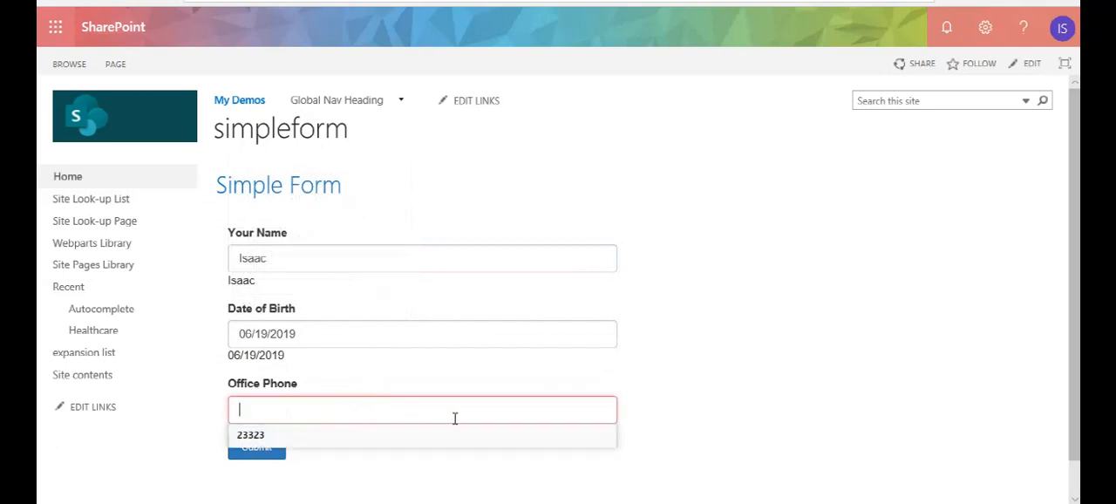
text(asdfsadfsf)
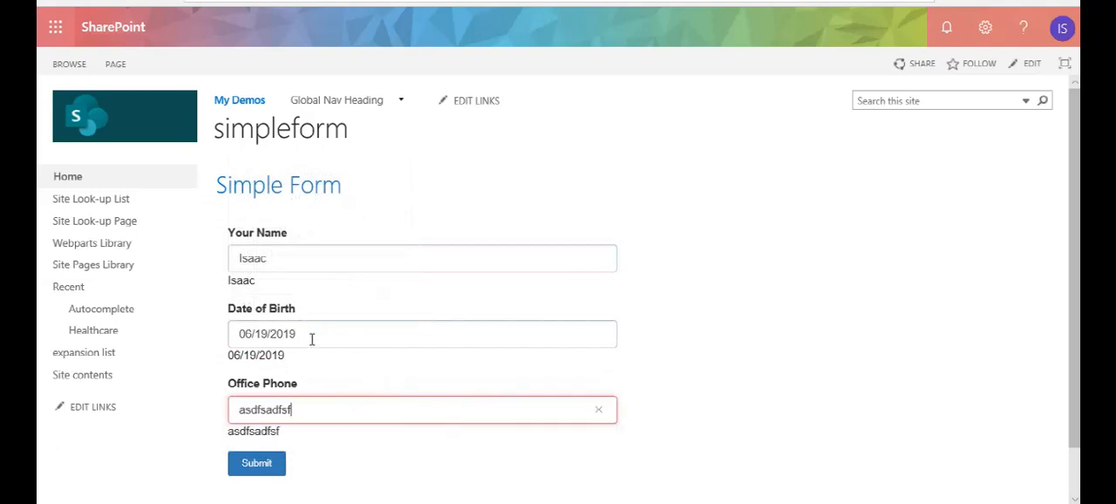
click(422, 333)
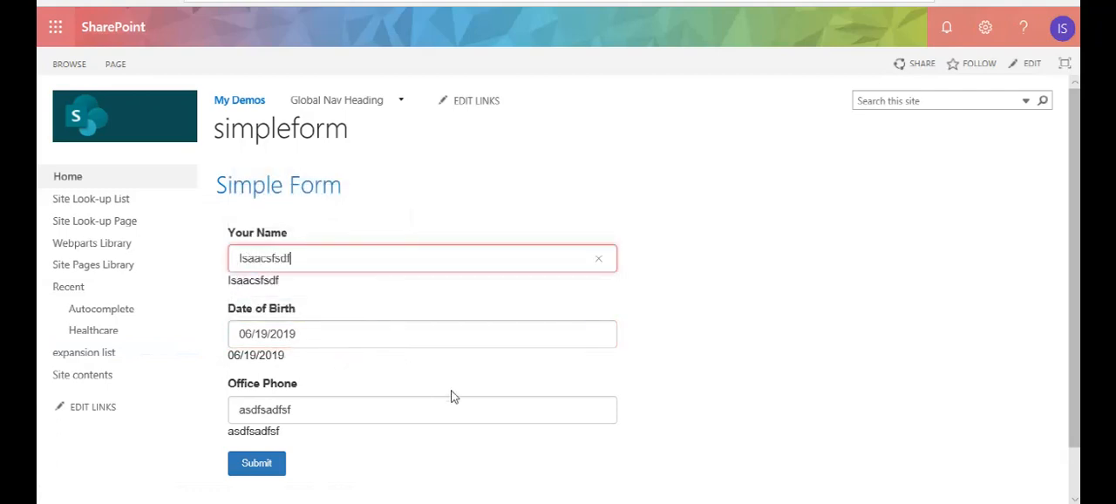
mouse_move(655, 335)
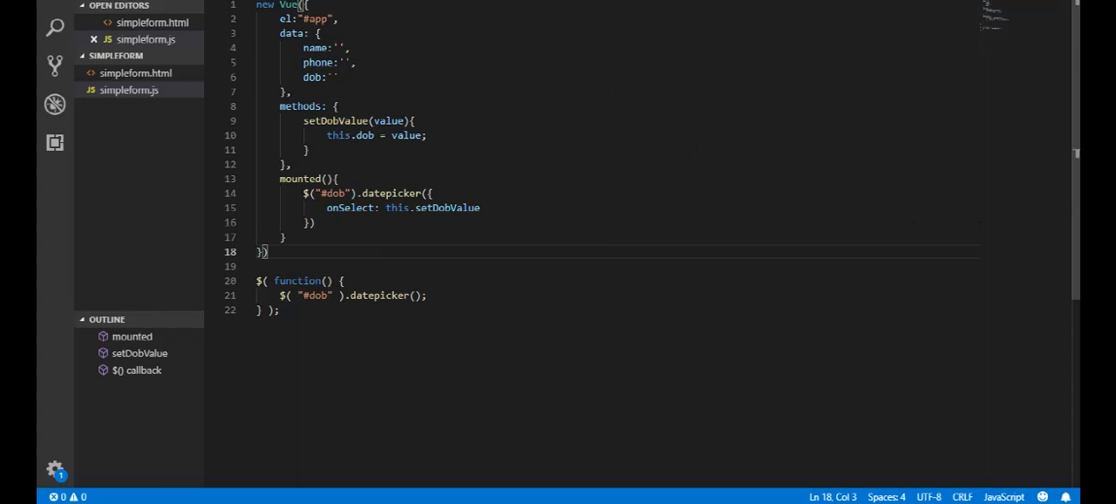
Step: Highlight the setDobValue method name in simpleform.js
double_click(336, 120)
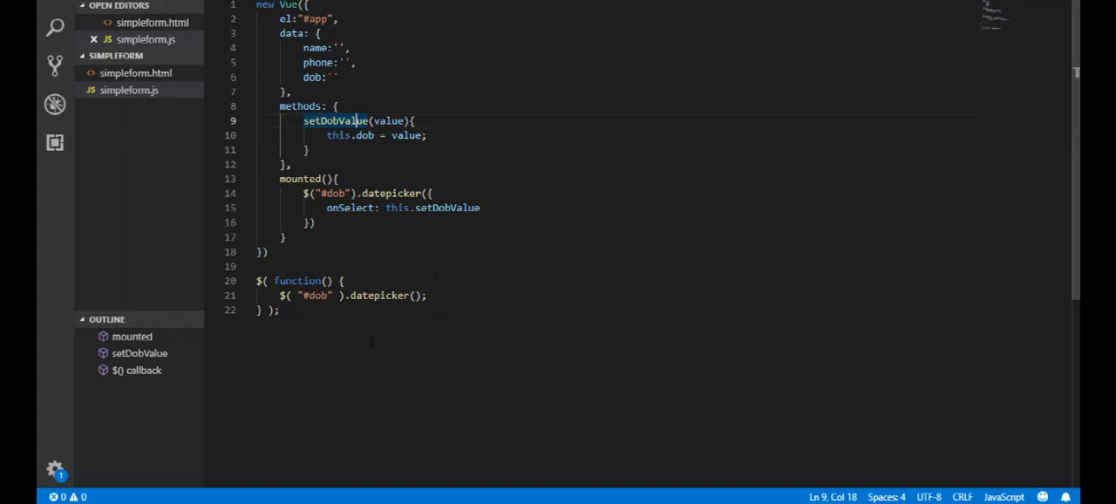